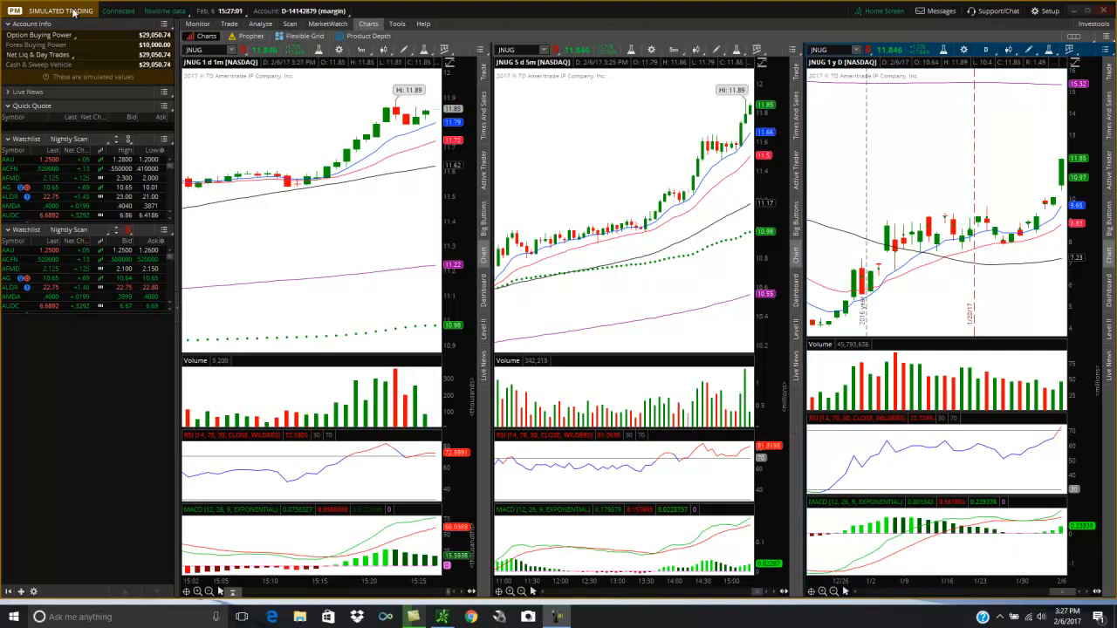
mouse_move(340, 237)
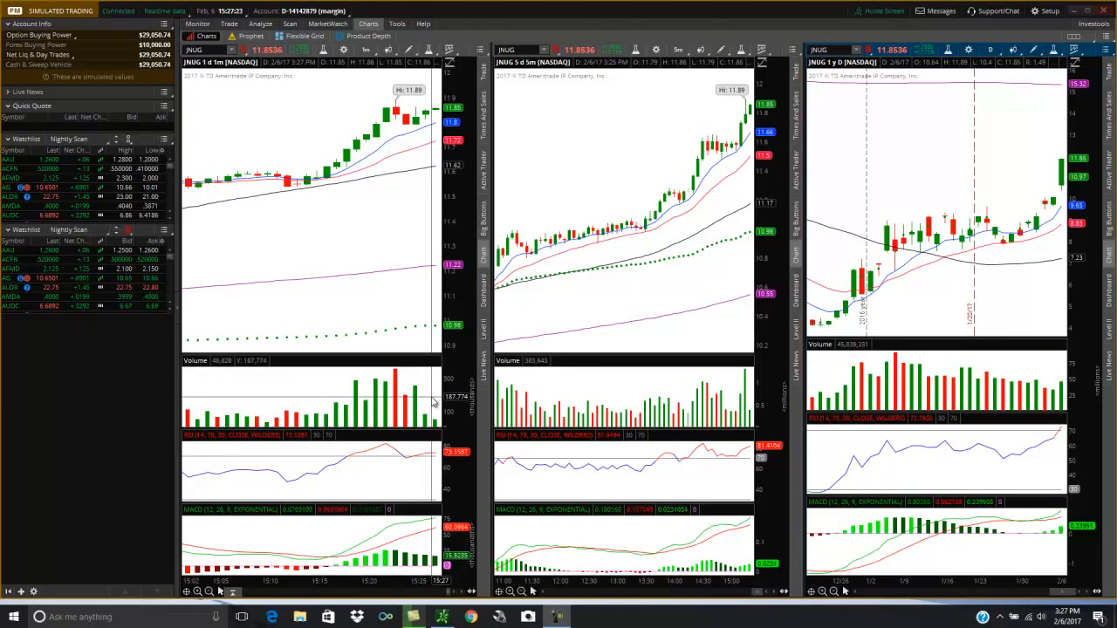
mouse_move(306, 340)
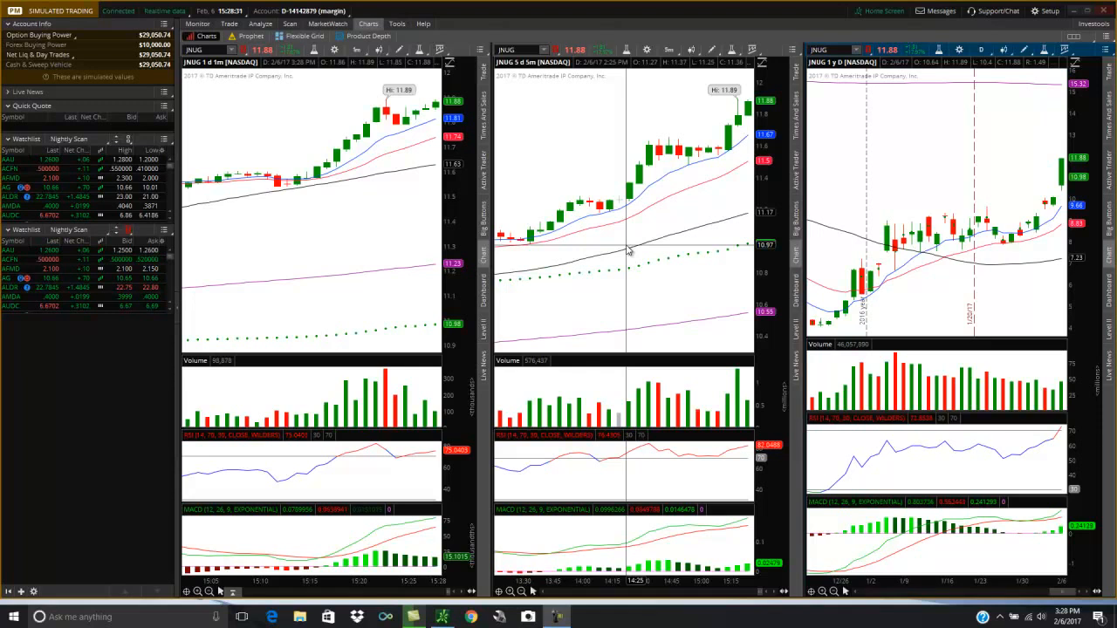
mouse_move(789, 94)
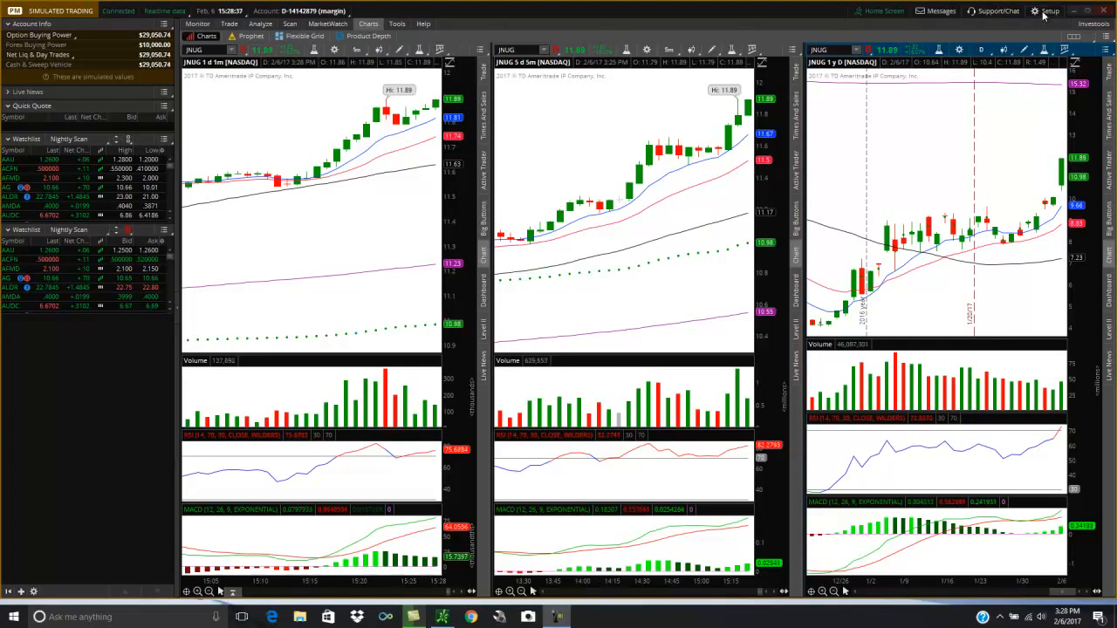
Review the notification settings in Application Settings and close without saving changes
click(1047, 10)
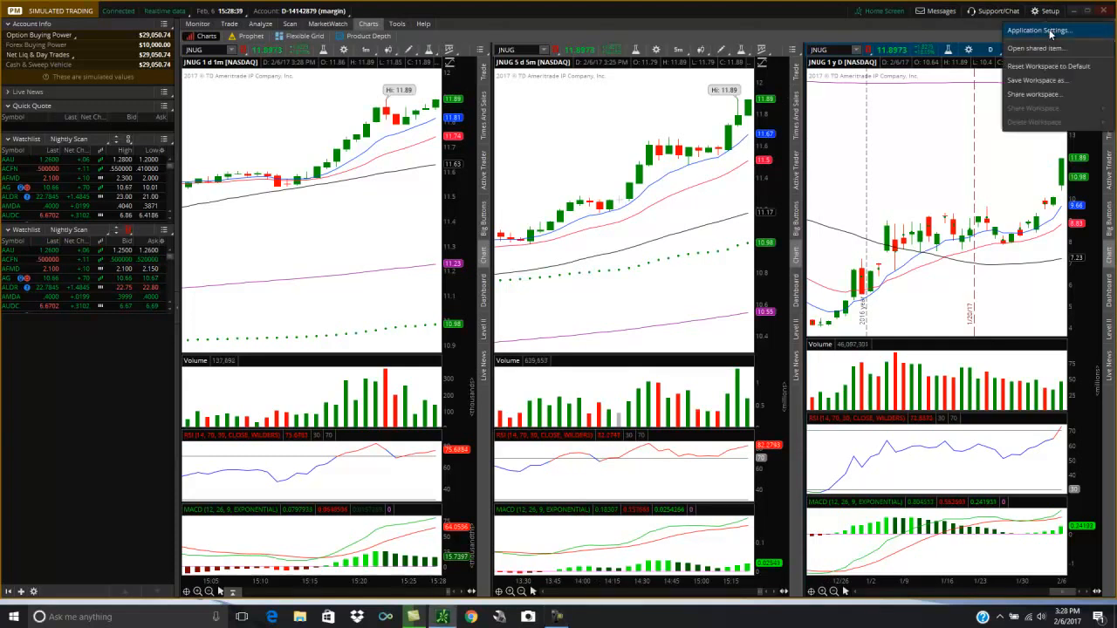
click(1038, 32)
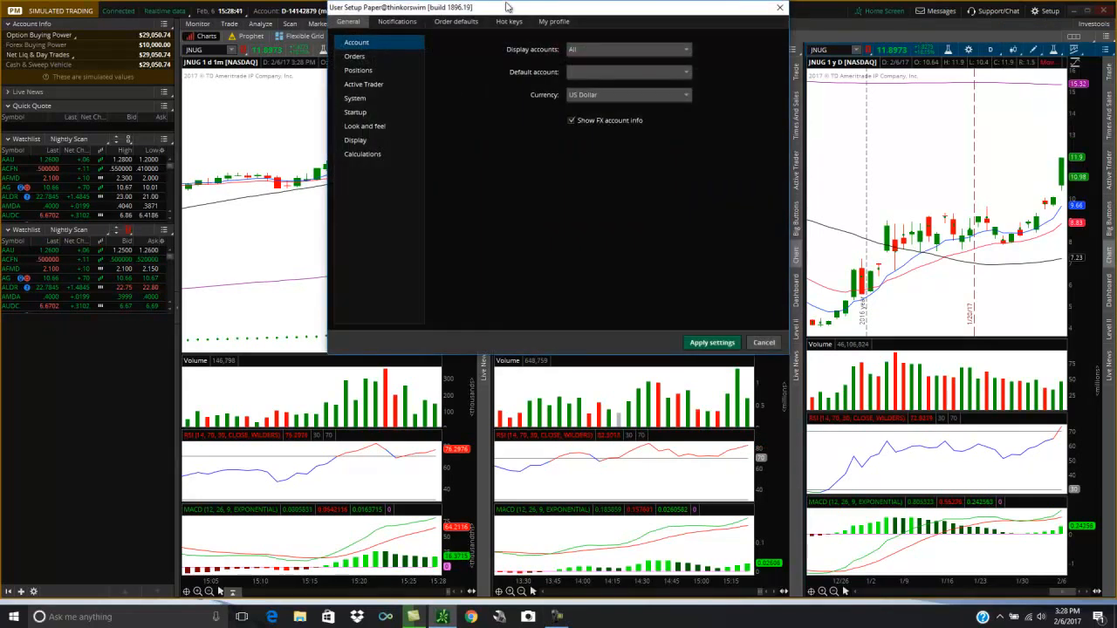
click(398, 21)
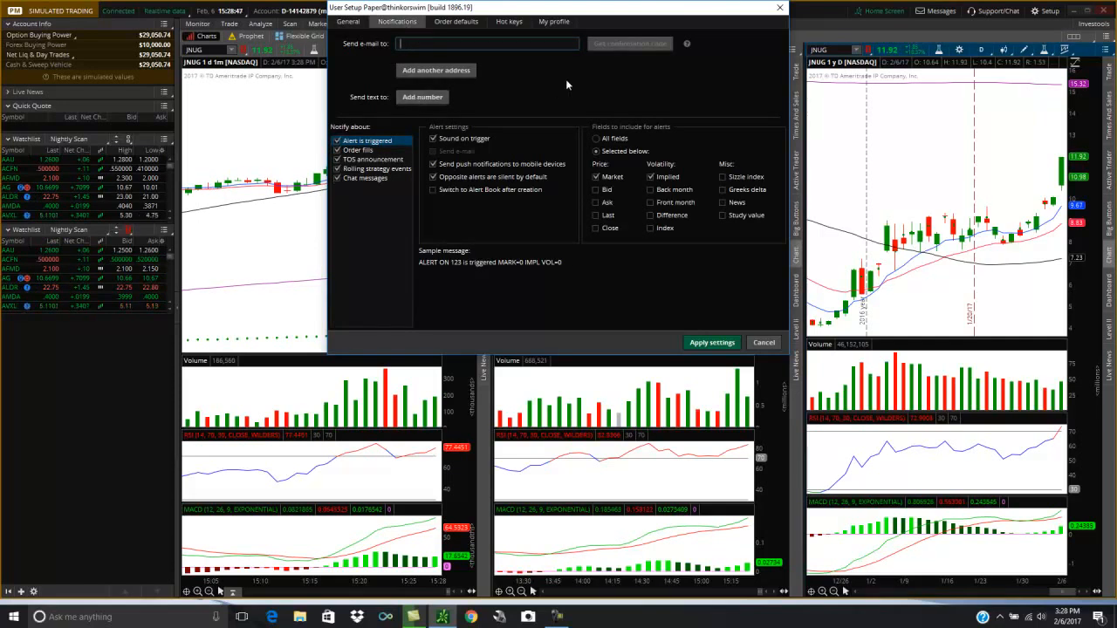
mouse_move(620, 54)
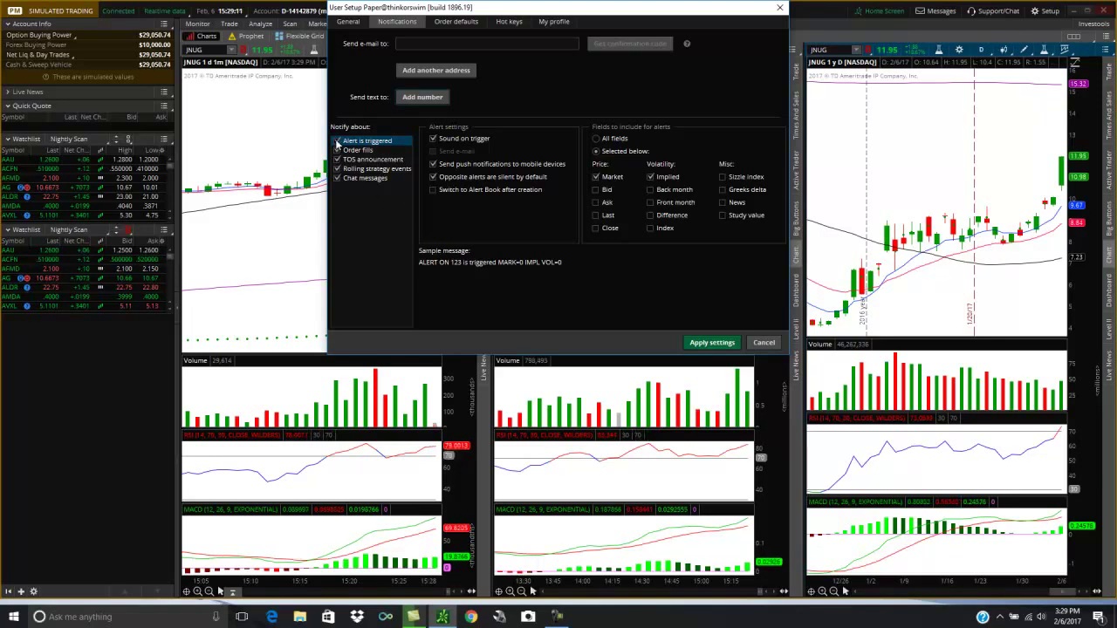
click(338, 139)
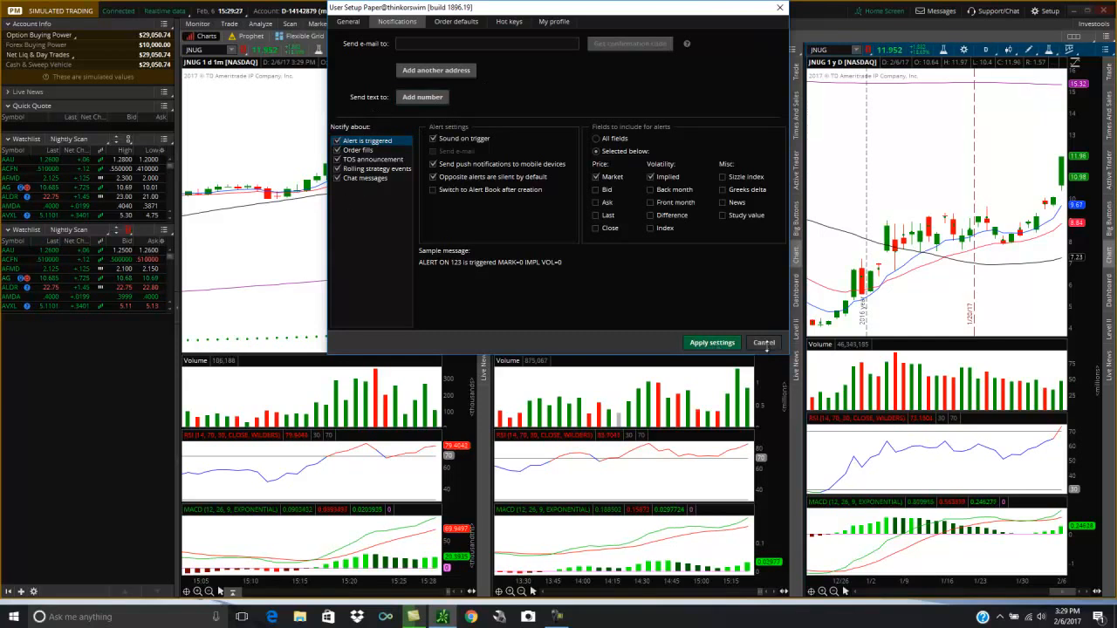
click(764, 342)
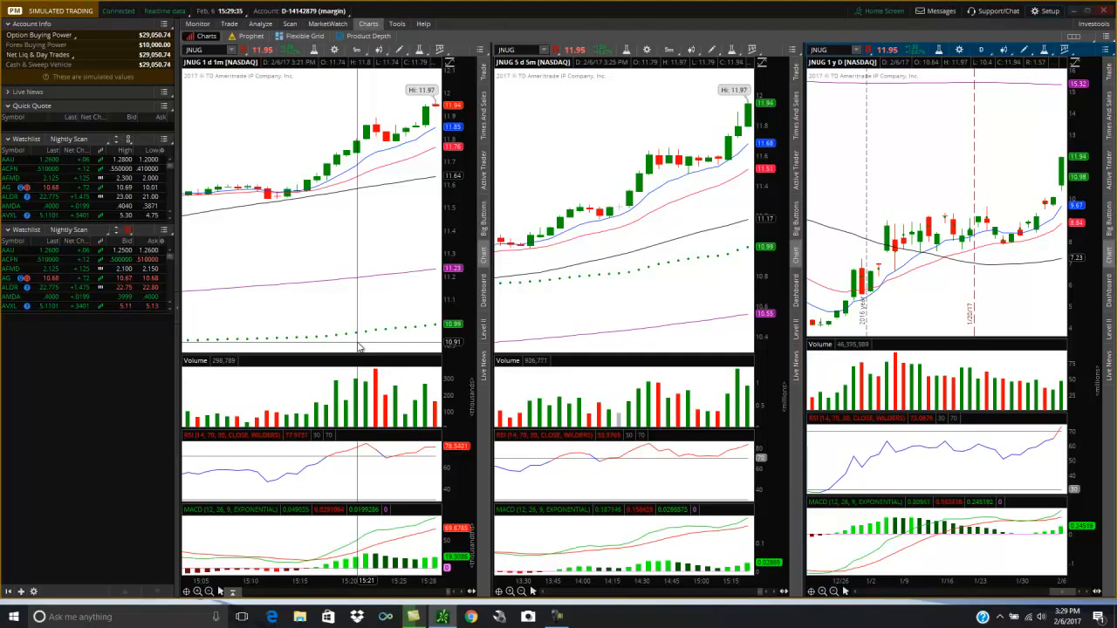
Reopen the notification settings briefly and close them again without changes
click(1047, 11)
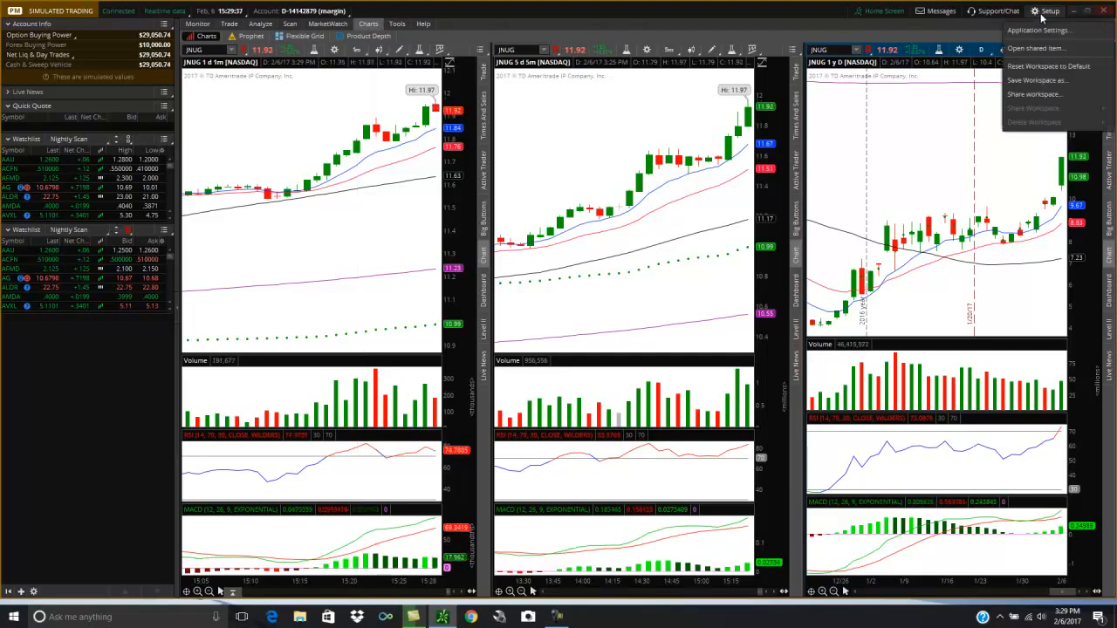
click(1039, 29)
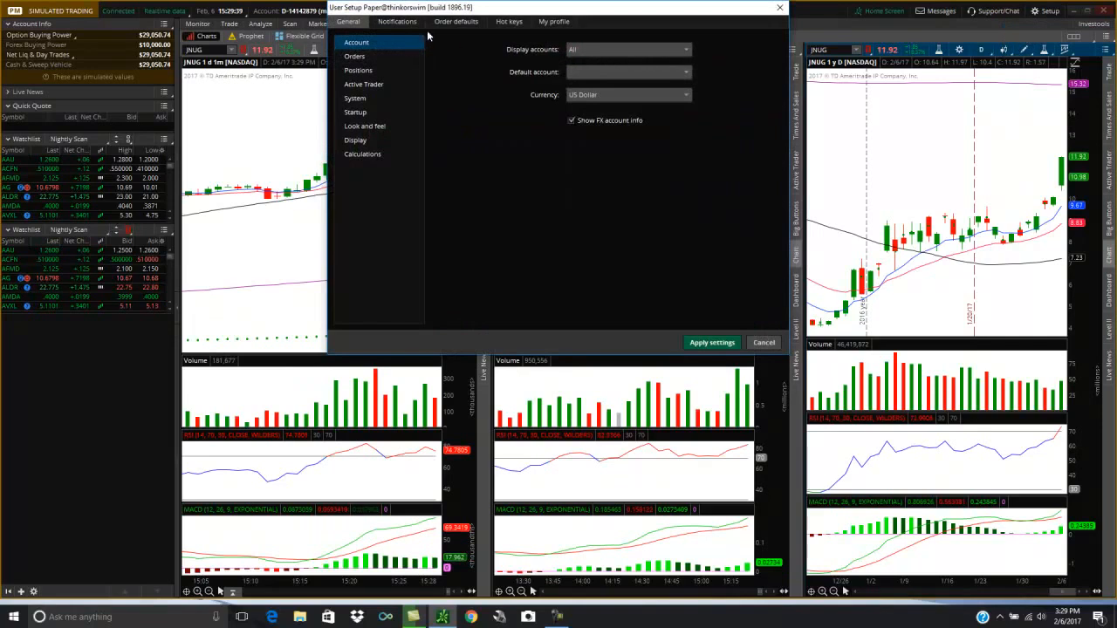
click(397, 21)
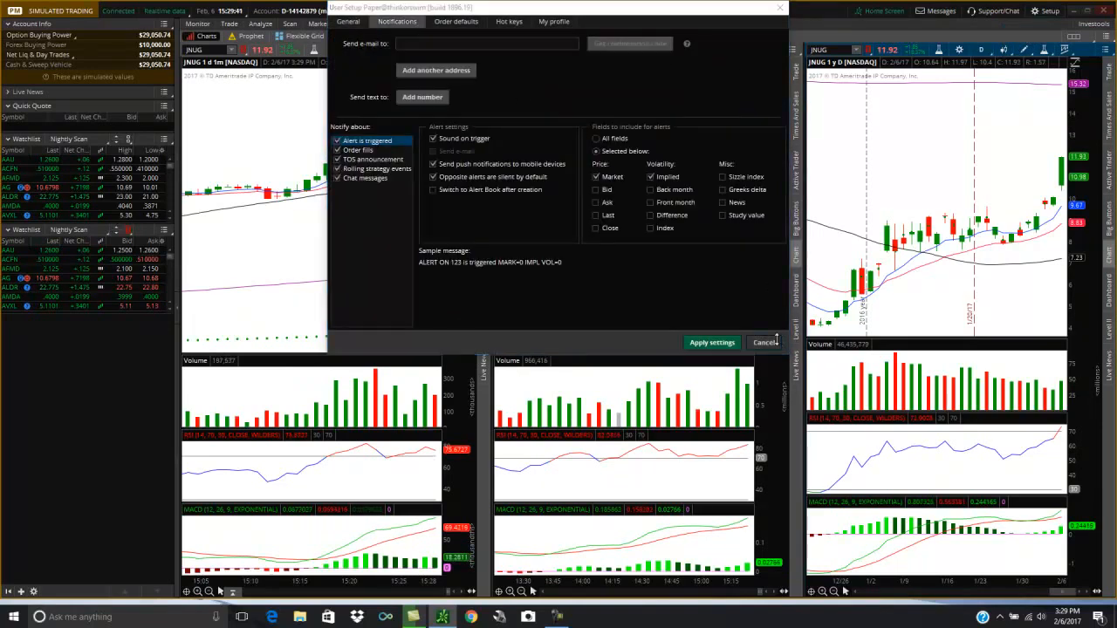
click(764, 342)
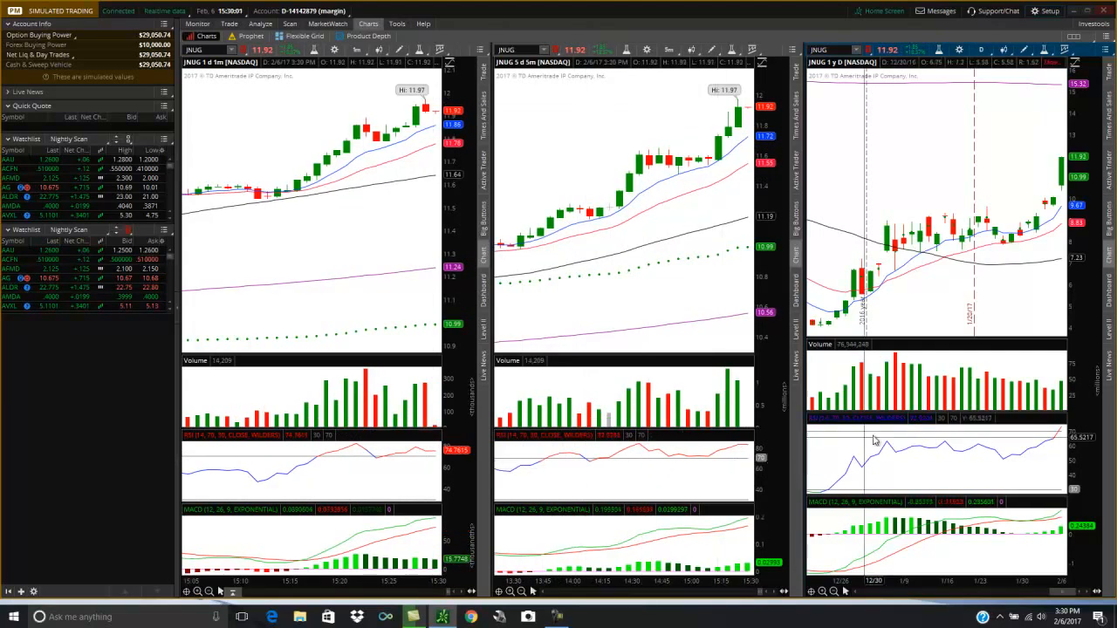
mouse_move(1042, 419)
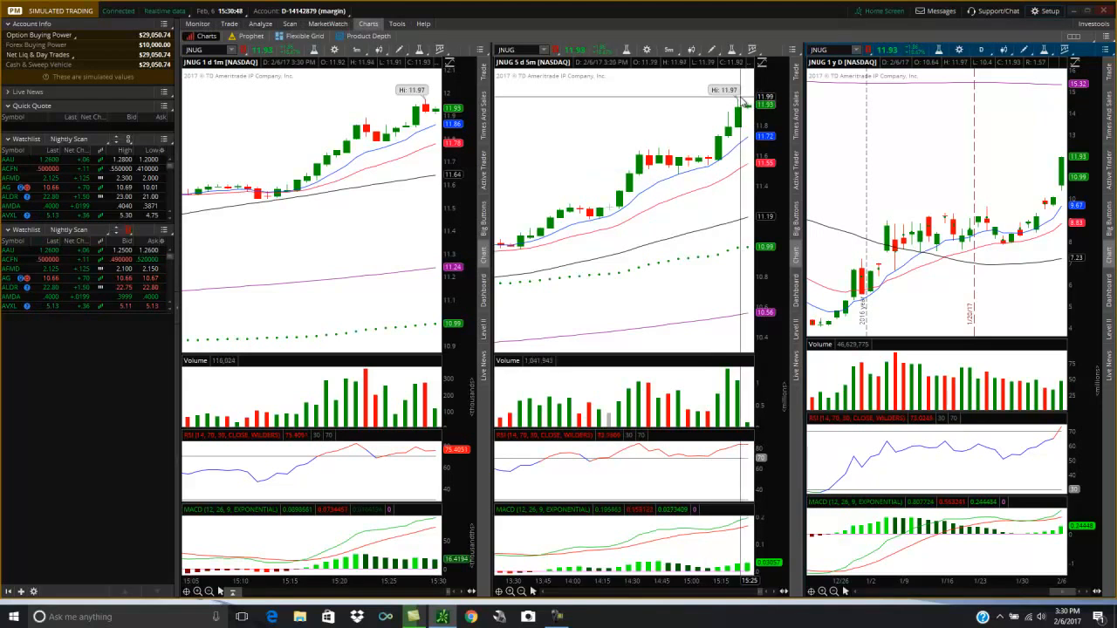
Create a JNUG mark at-or-above 11.88 alert from the 5-minute chart, noted 'Break High of Day'
right_click(742, 105)
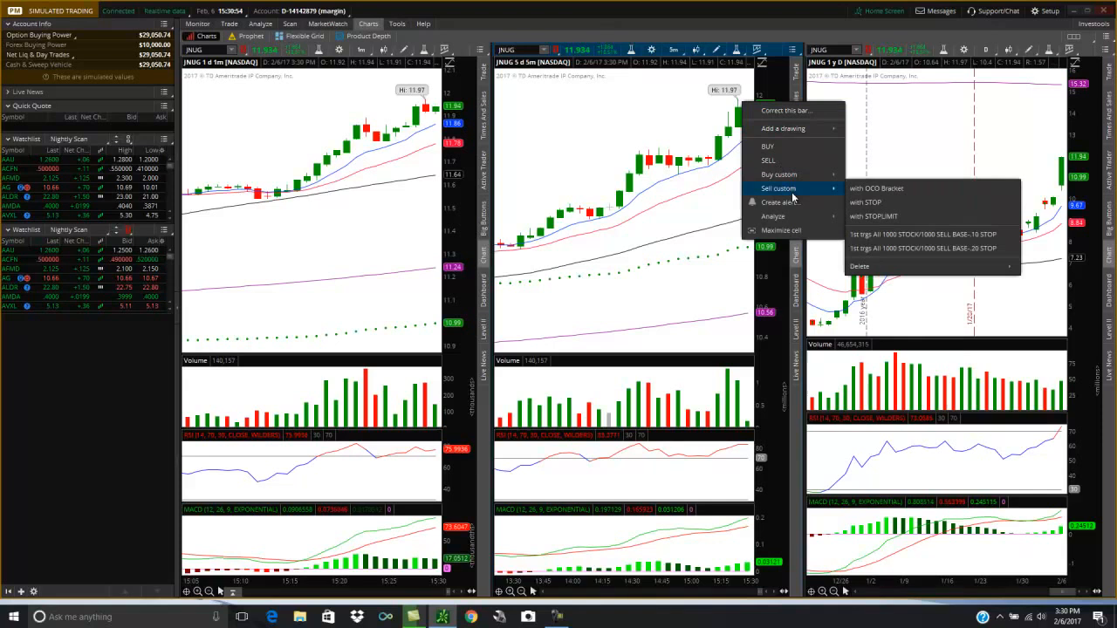
click(775, 203)
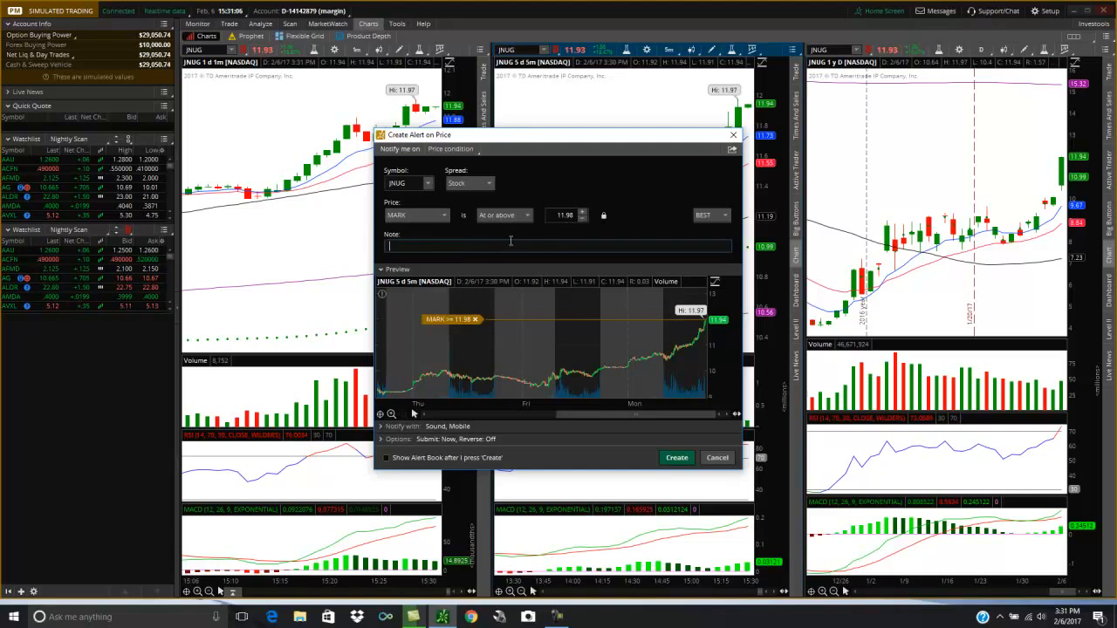
text(Brea)
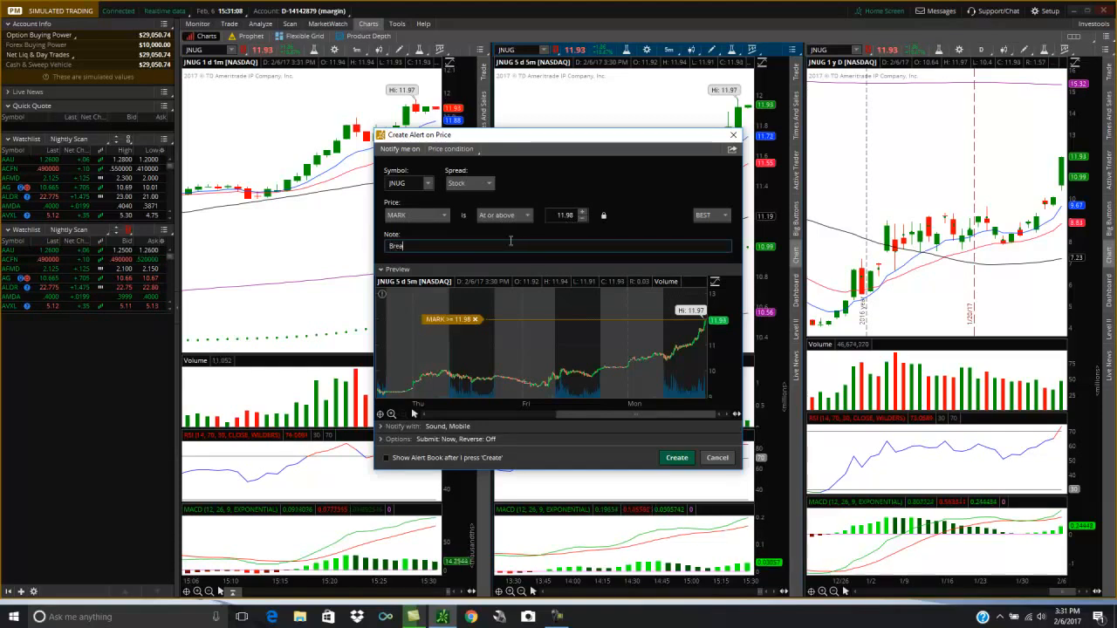
text(ak High of)
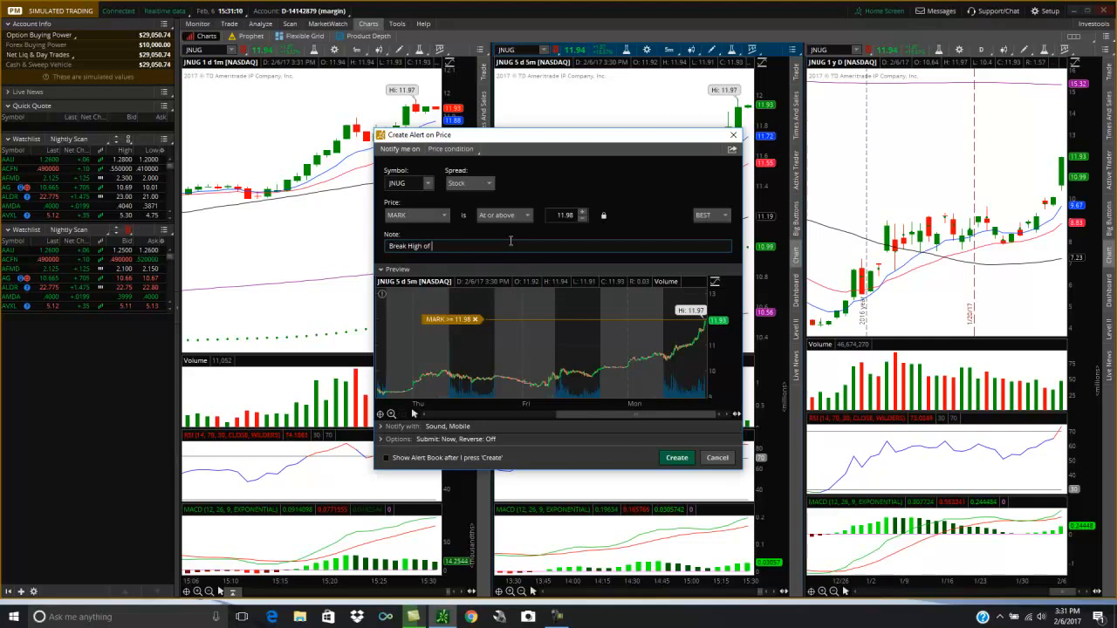
text(Day)
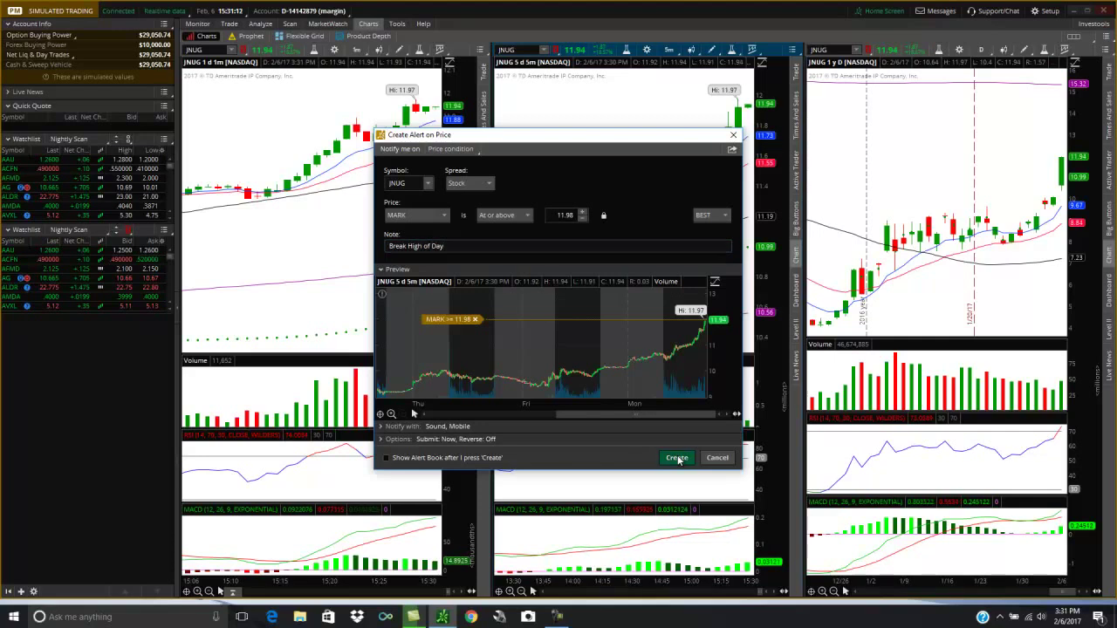
click(677, 457)
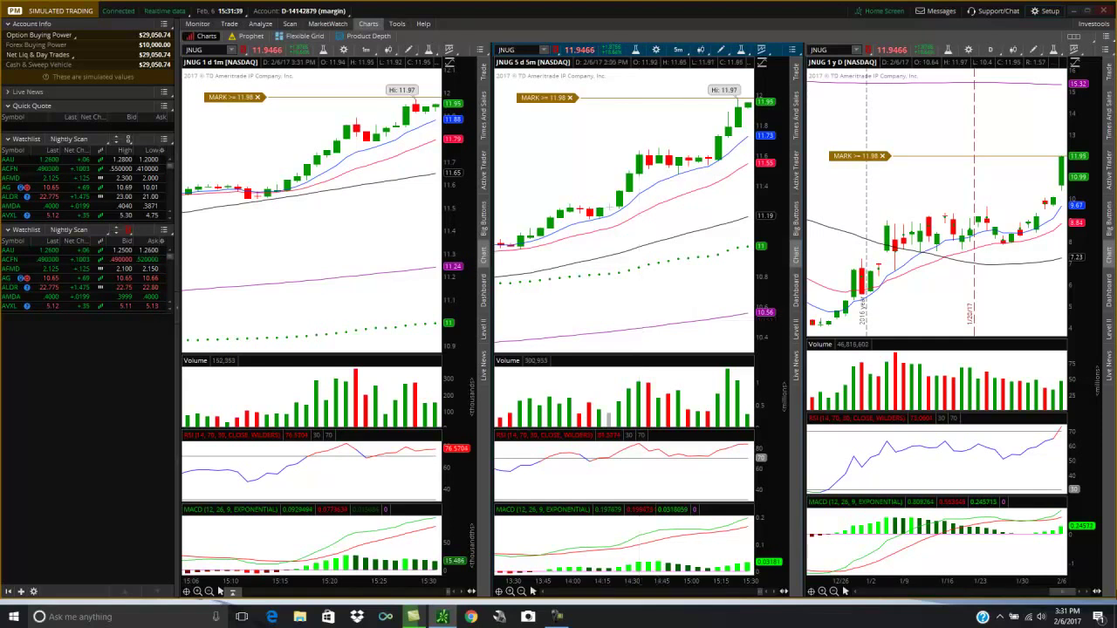
mouse_move(707, 283)
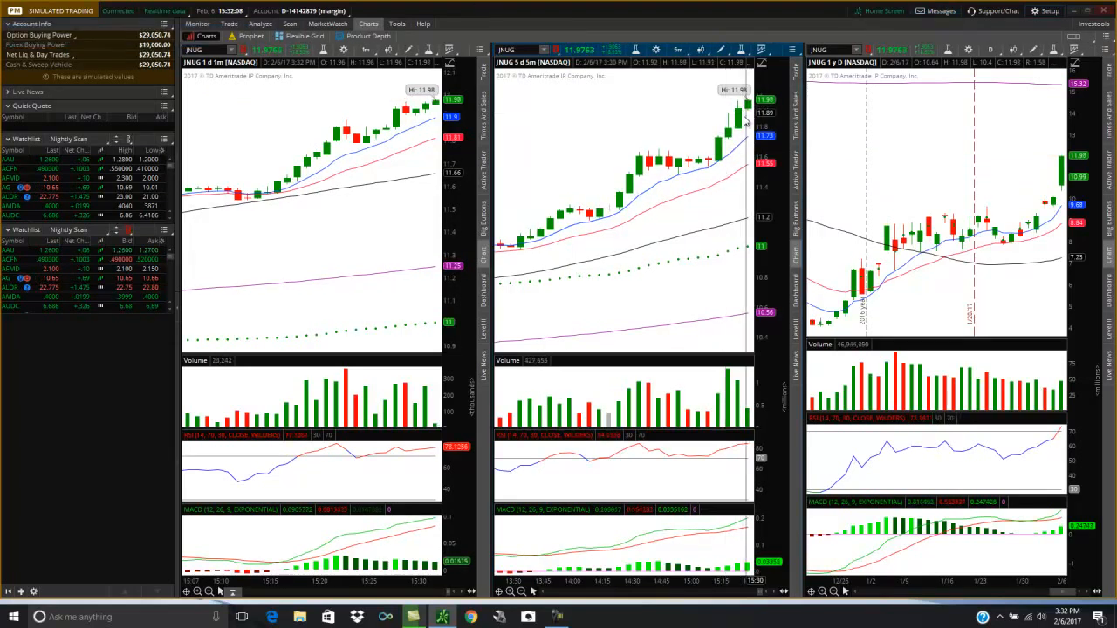
mouse_move(736, 123)
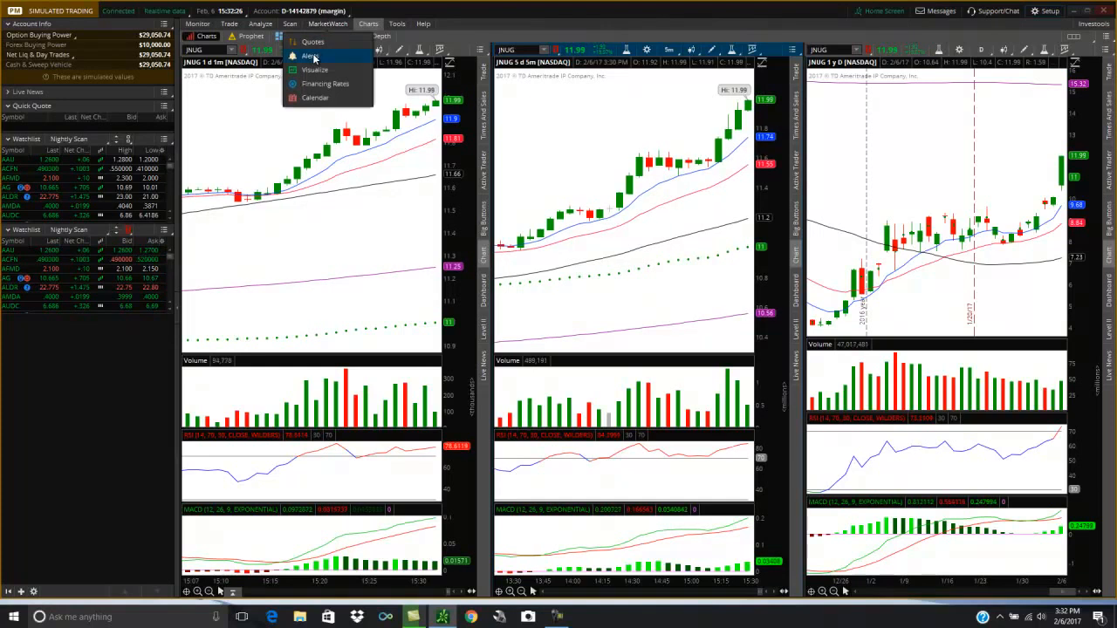
click(309, 56)
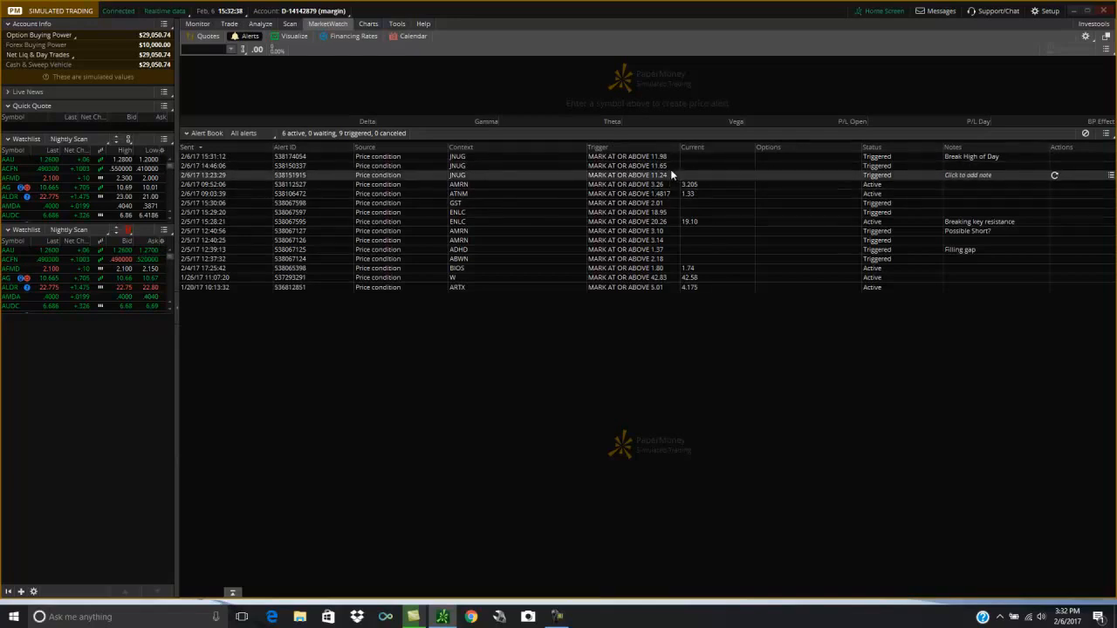
mouse_move(890, 185)
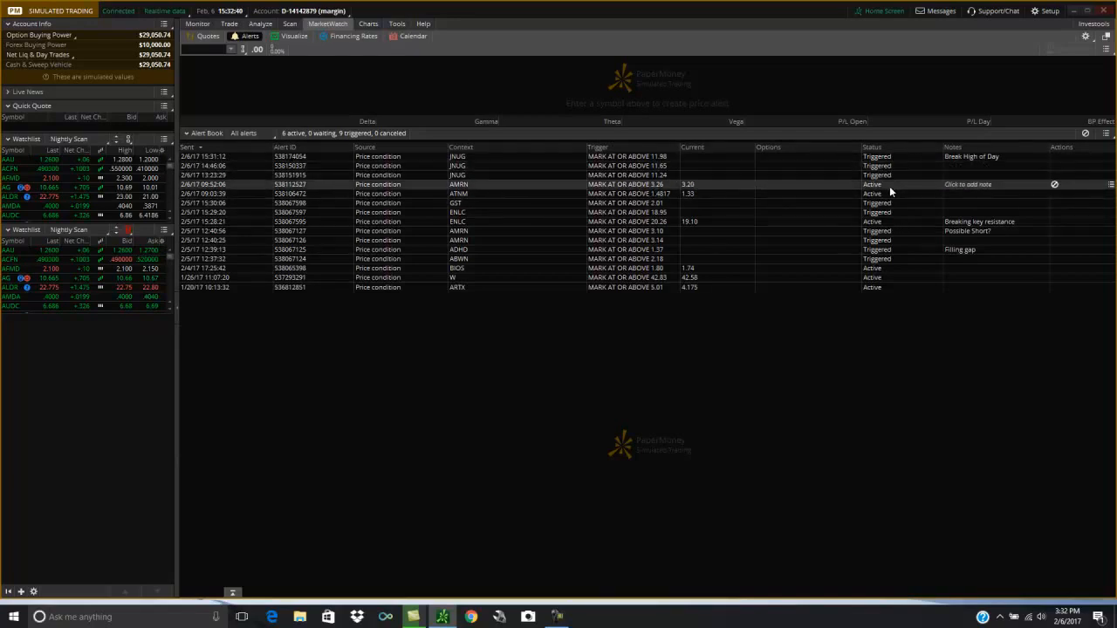
mouse_move(889, 175)
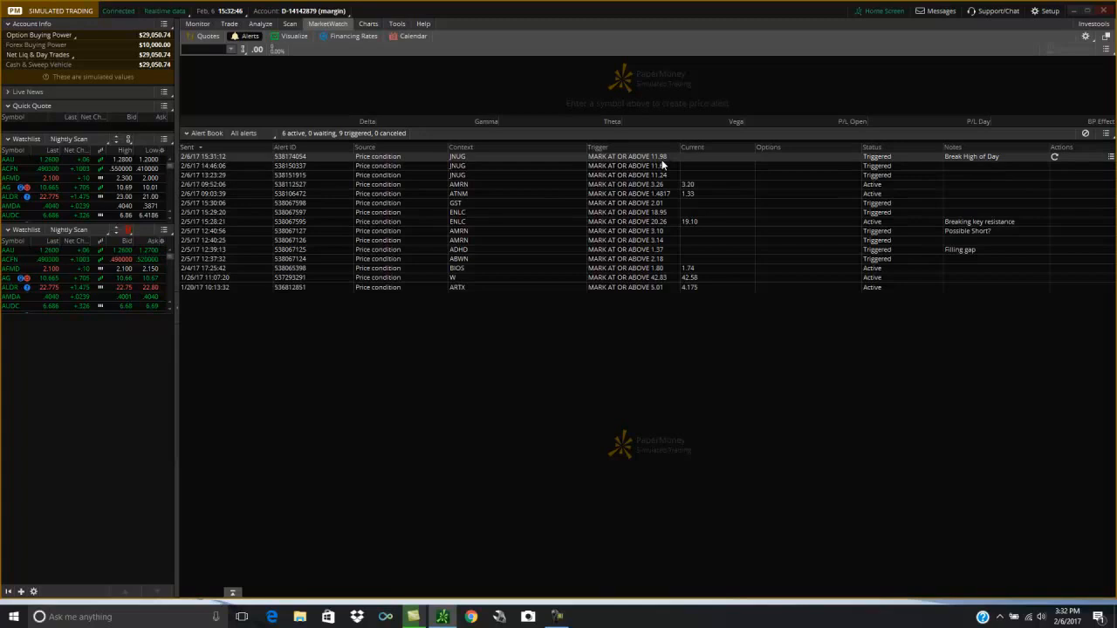
mouse_move(778, 175)
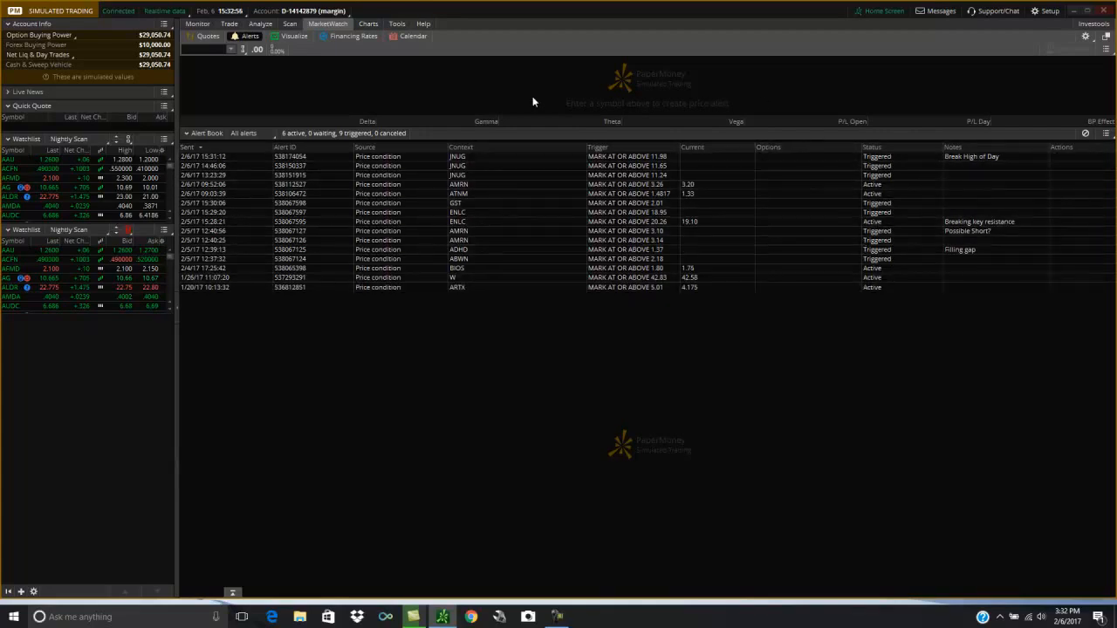
click(367, 25)
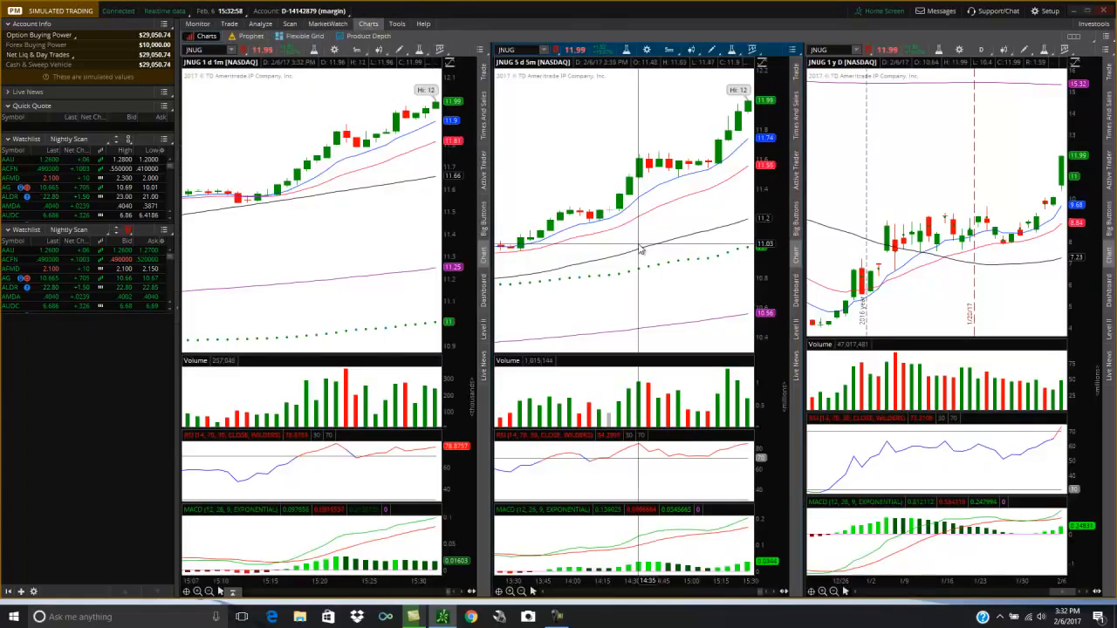
mouse_move(601, 140)
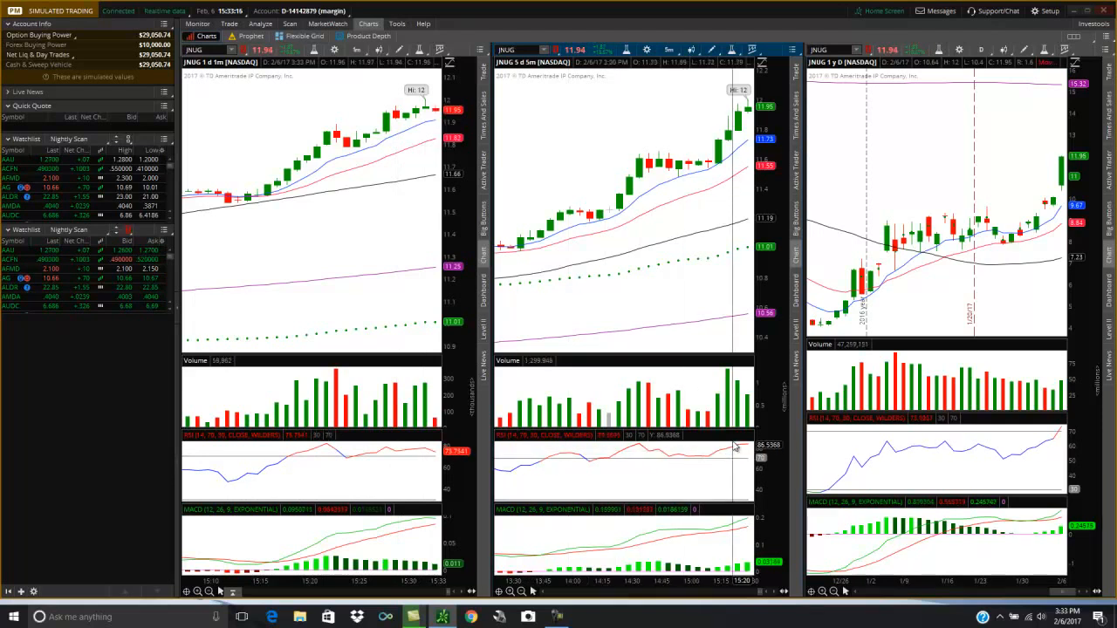
mouse_move(688, 436)
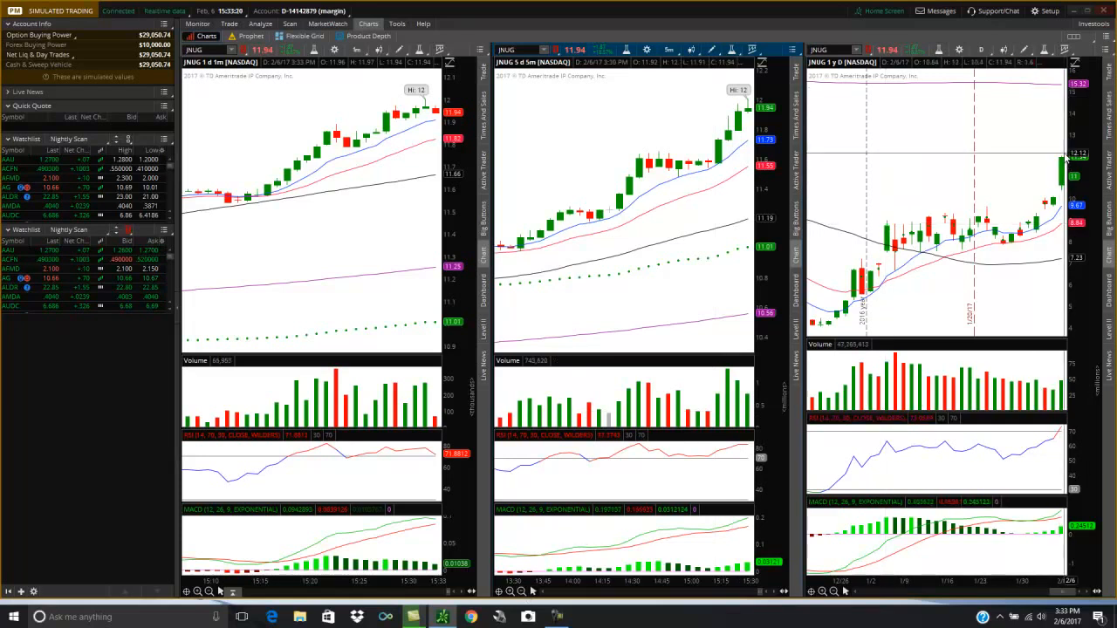
mouse_move(666, 105)
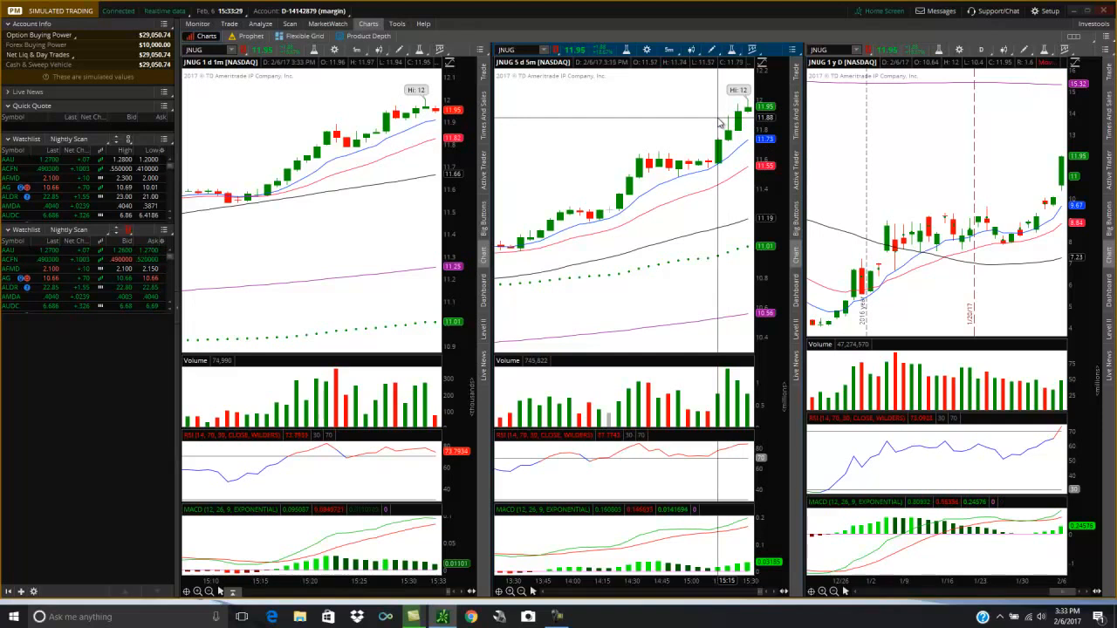
mouse_move(684, 114)
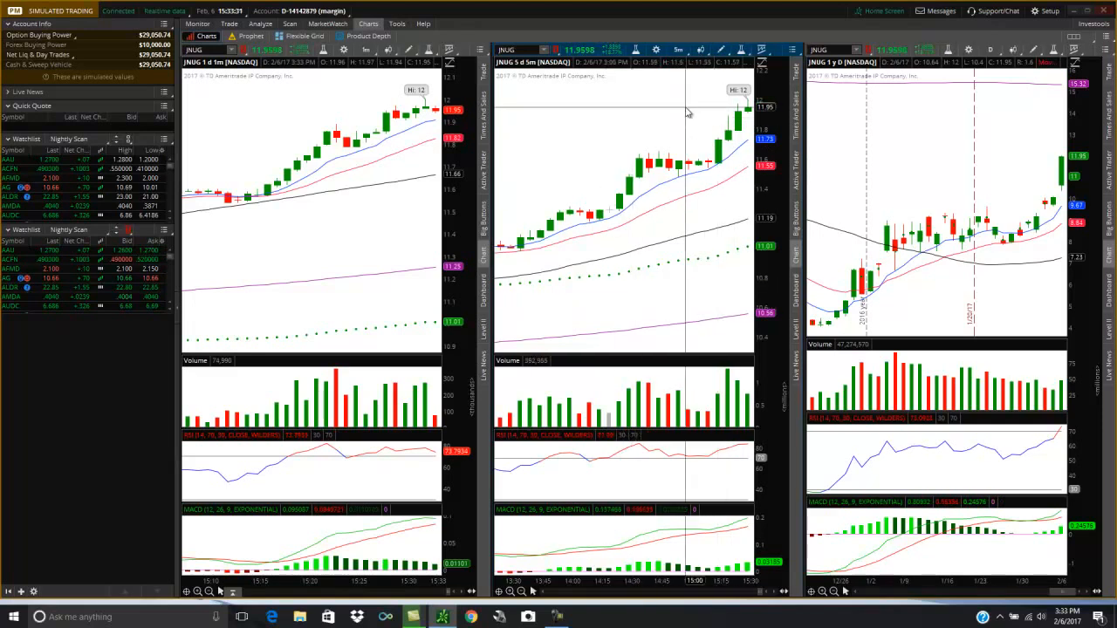
mouse_move(677, 103)
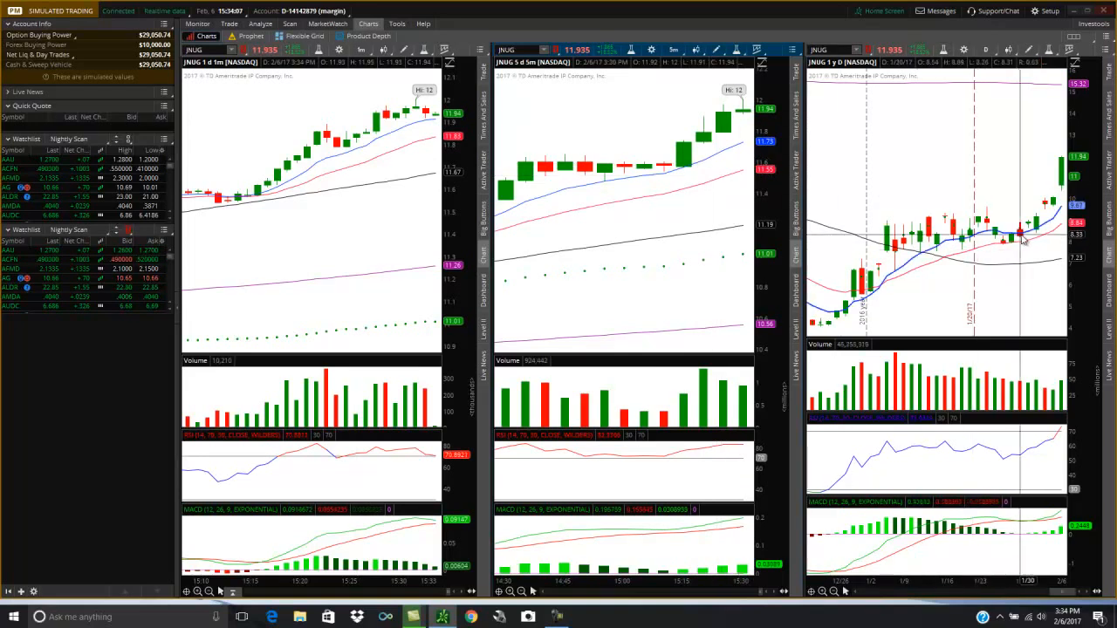
mouse_move(685, 129)
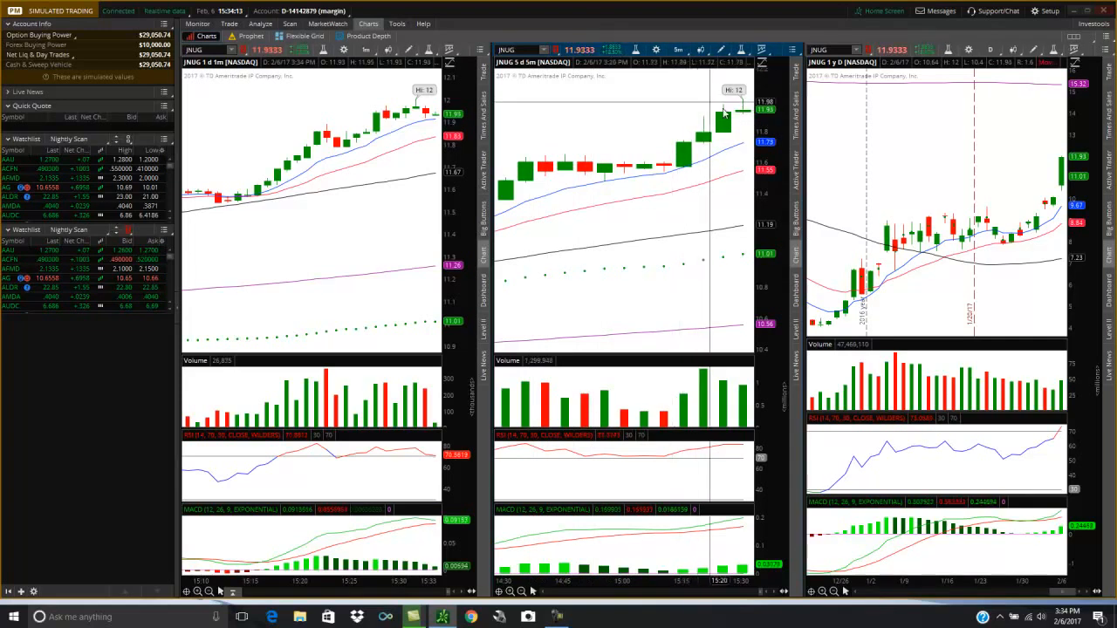
mouse_move(736, 150)
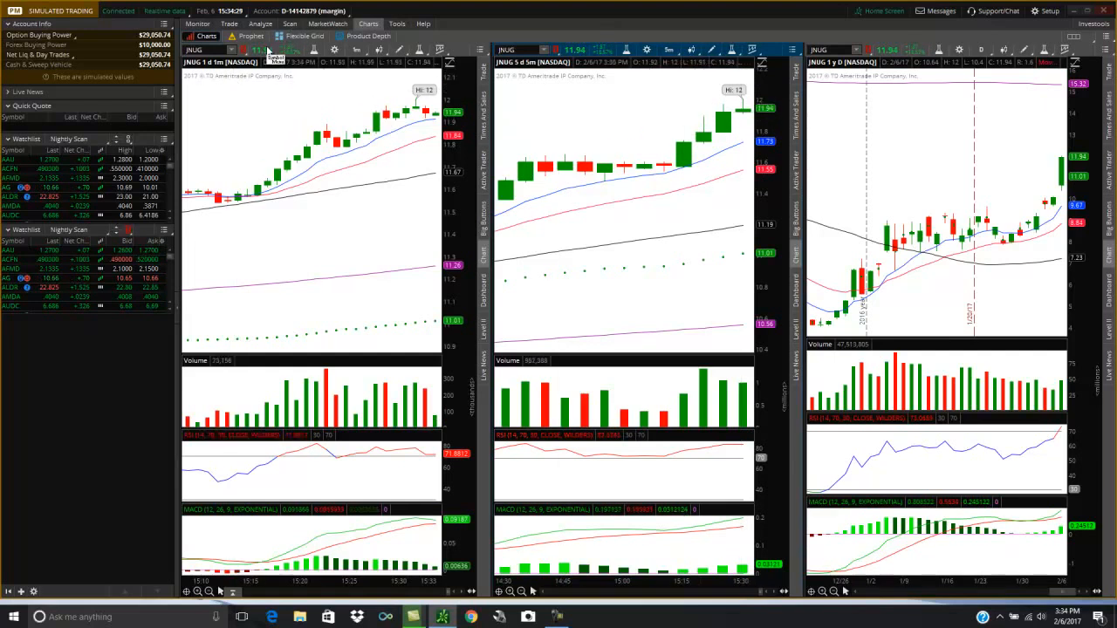
mouse_move(674, 108)
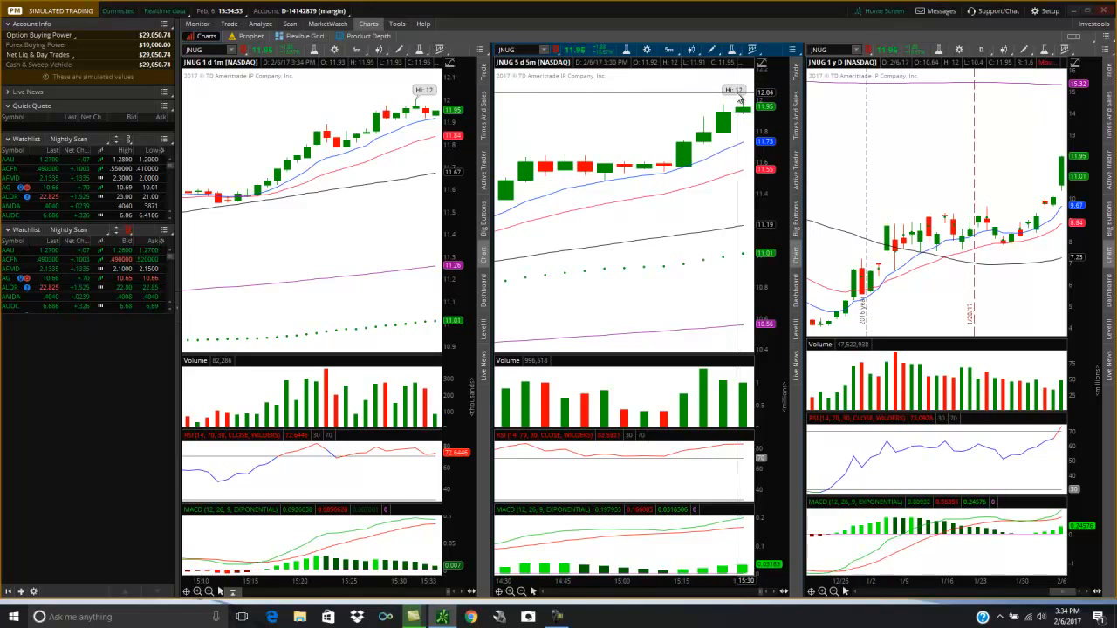
mouse_move(742, 122)
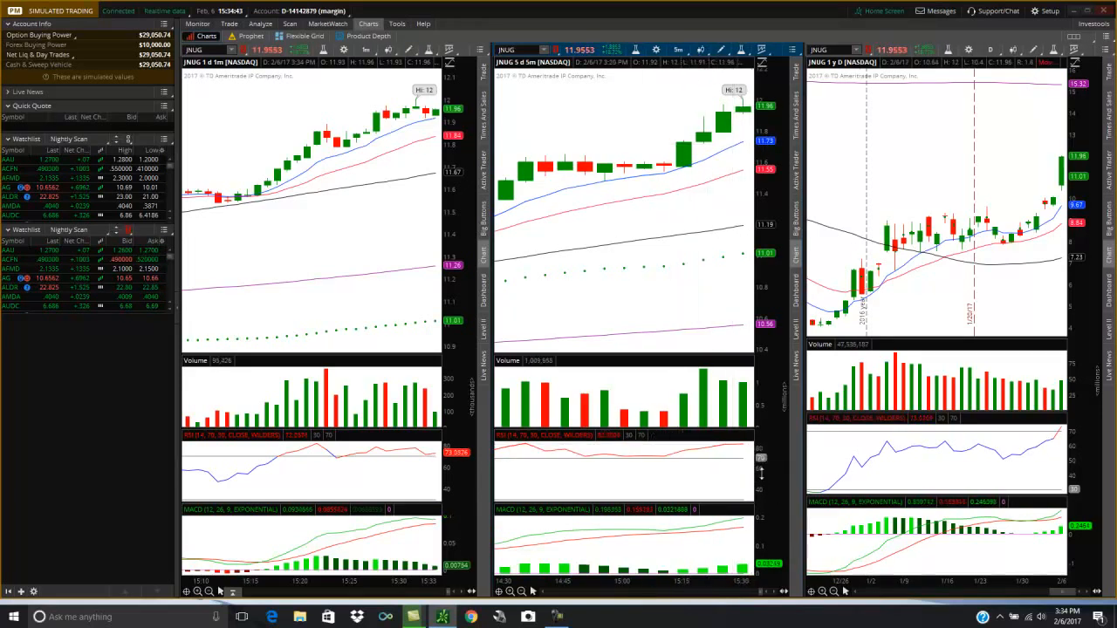
mouse_move(690, 398)
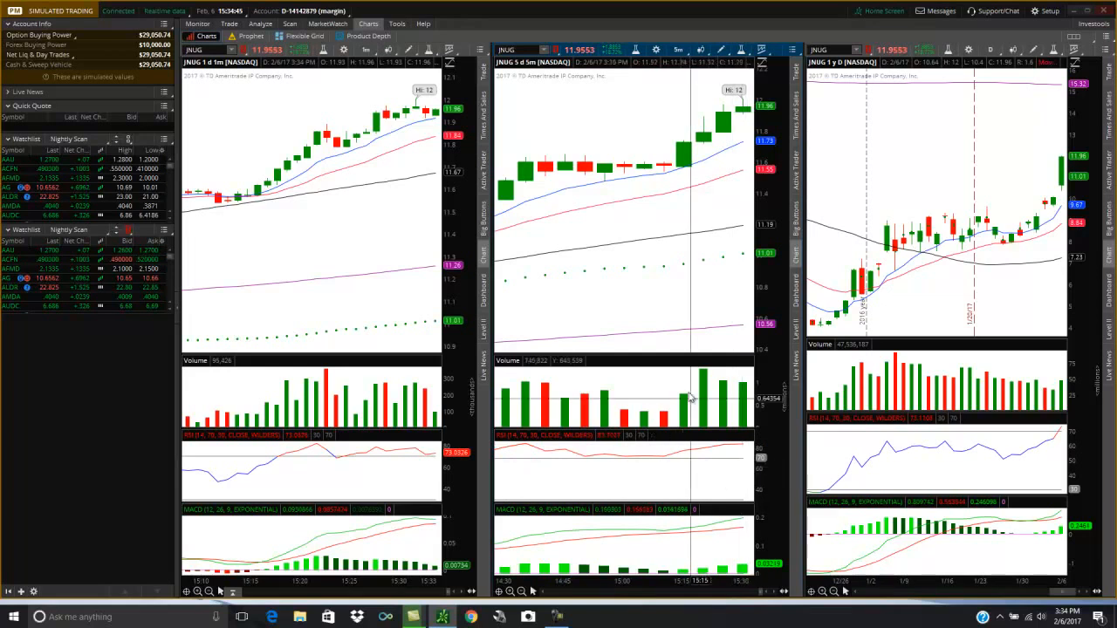
mouse_move(684, 199)
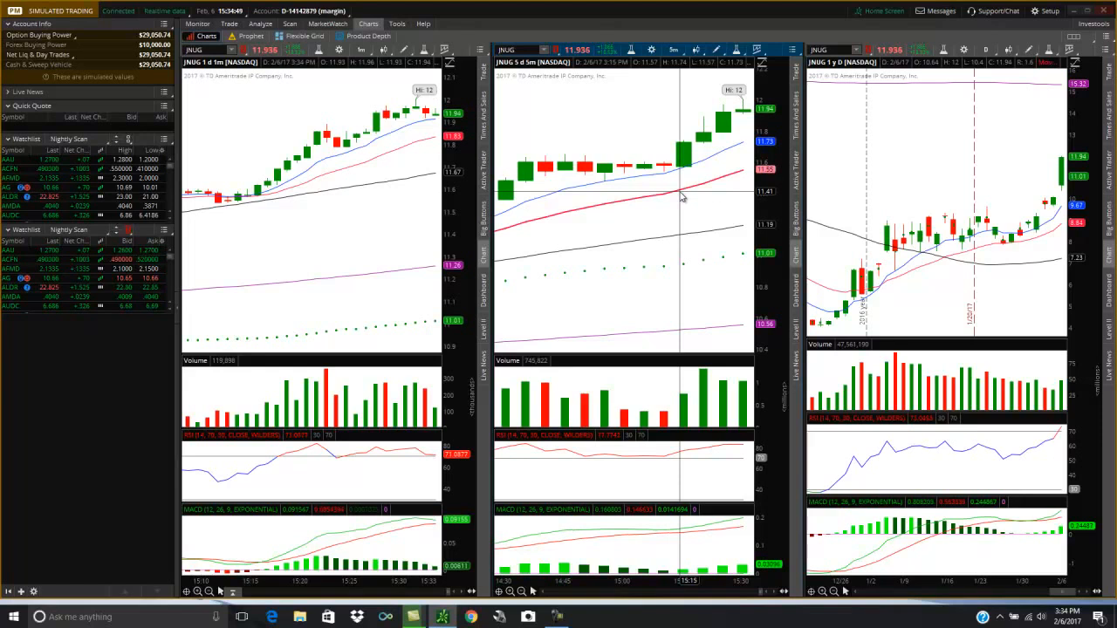
mouse_move(754, 147)
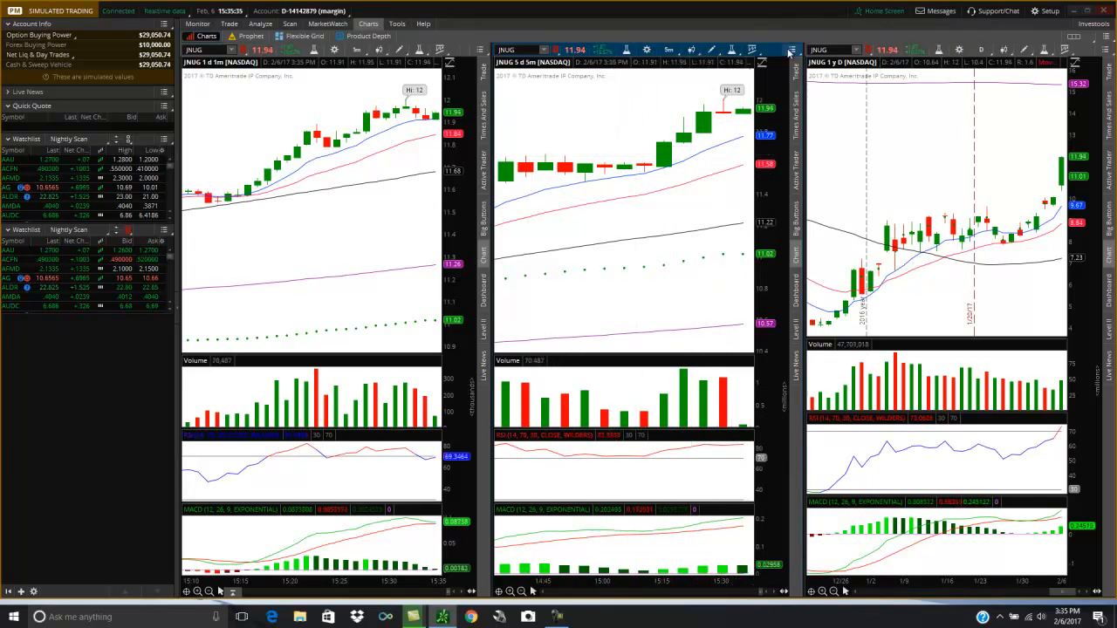
mouse_move(981, 192)
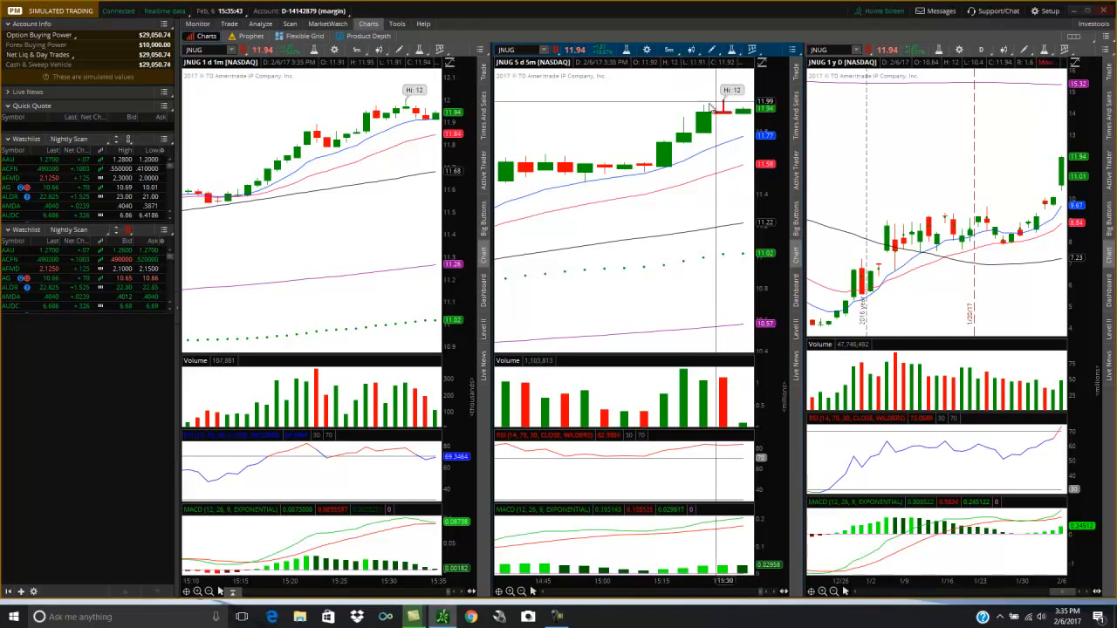
mouse_move(666, 316)
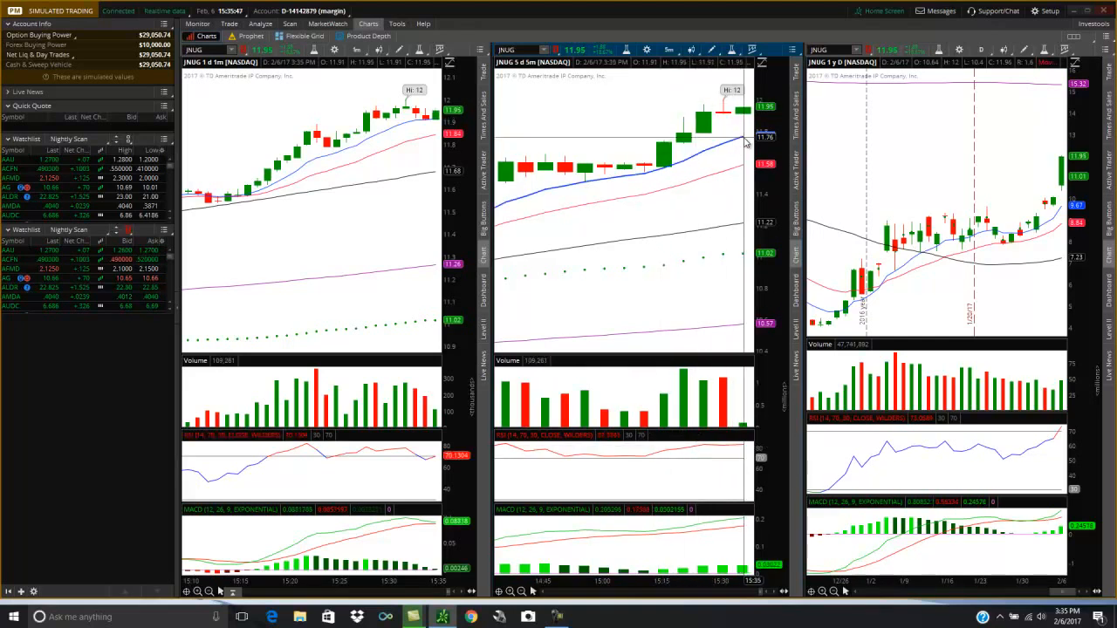
Create a JNUG mark at-or-below 11.75 alert from the 5-minute chart, noted 'Dip Buy'
right_click(741, 140)
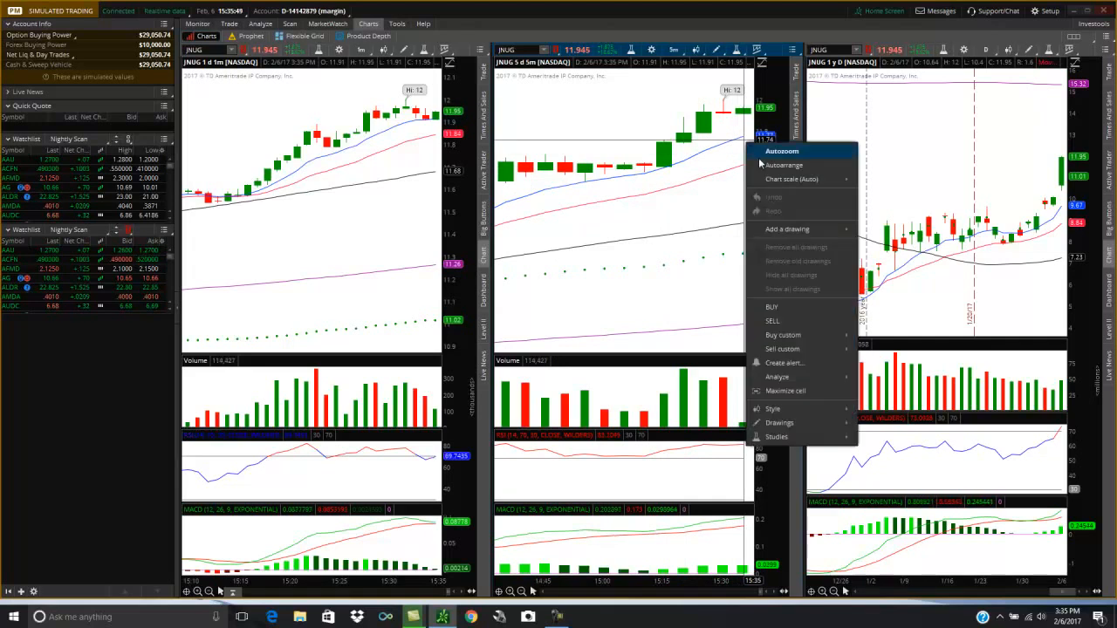
mouse_move(772, 321)
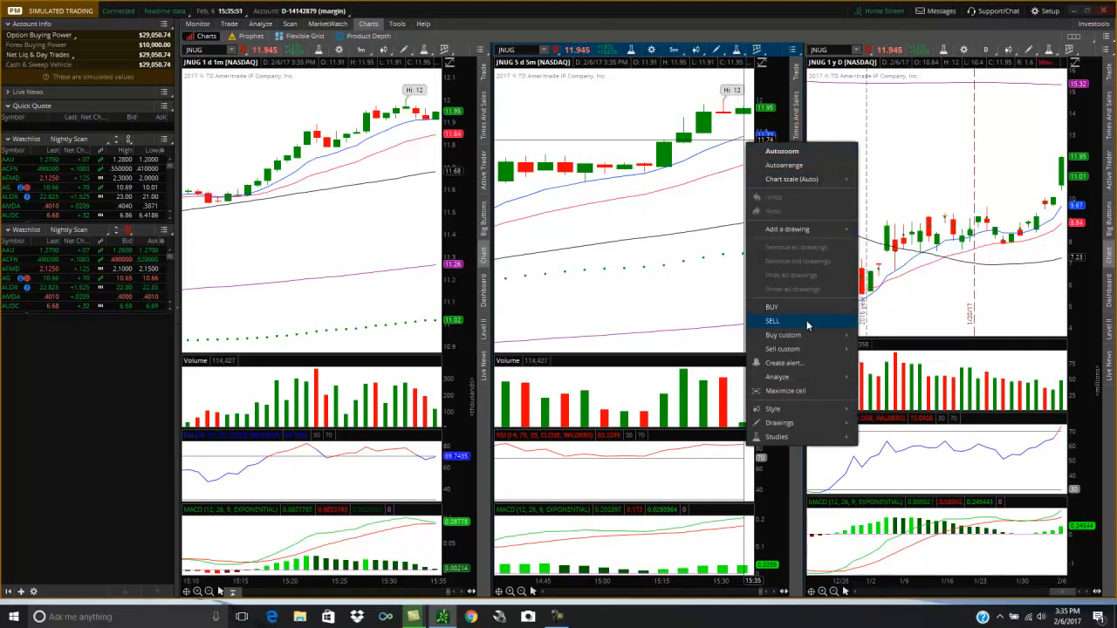
click(784, 361)
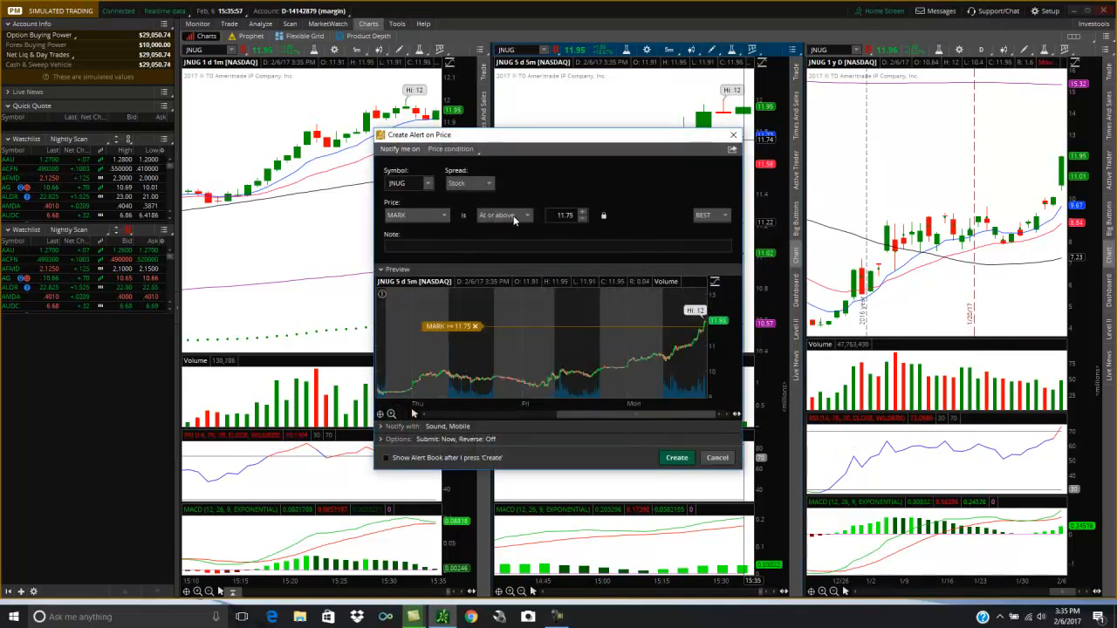
click(503, 215)
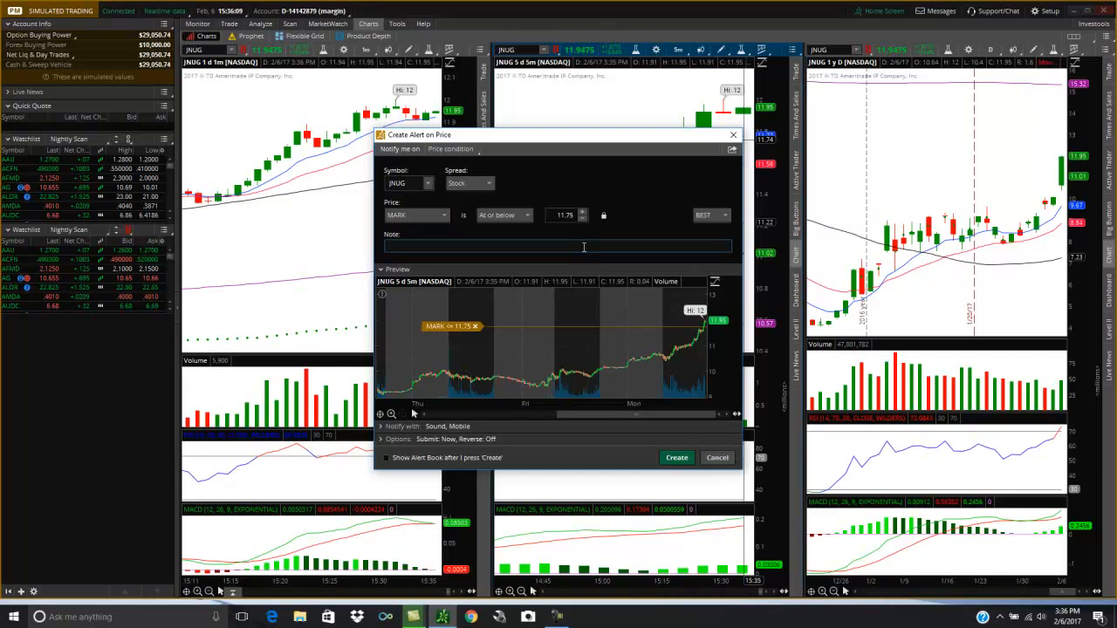
text(0)
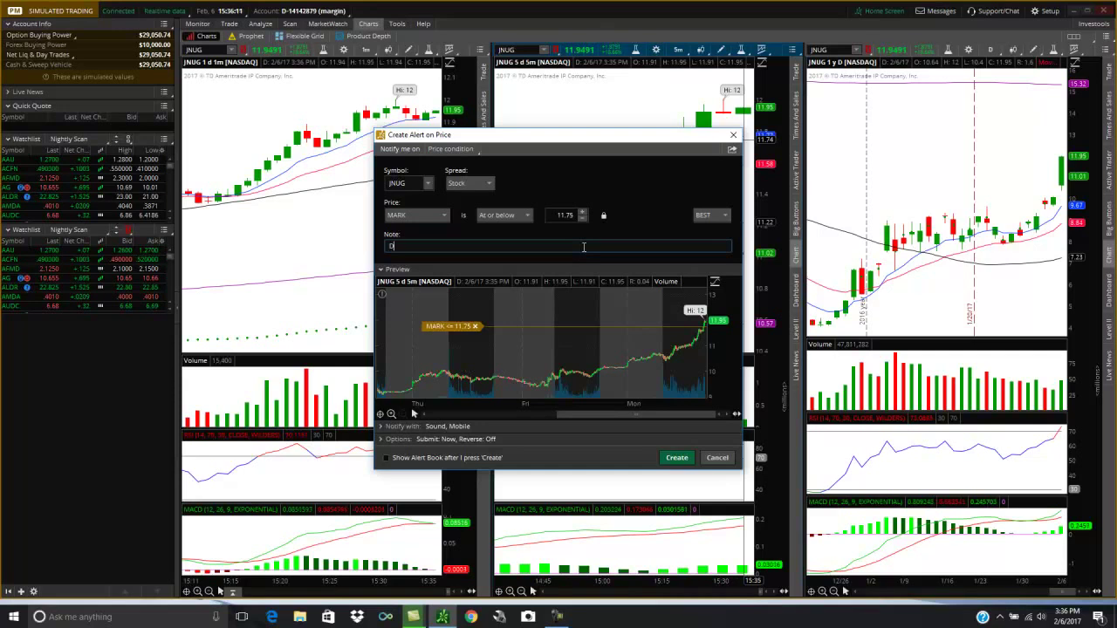
text(Dip Buy)
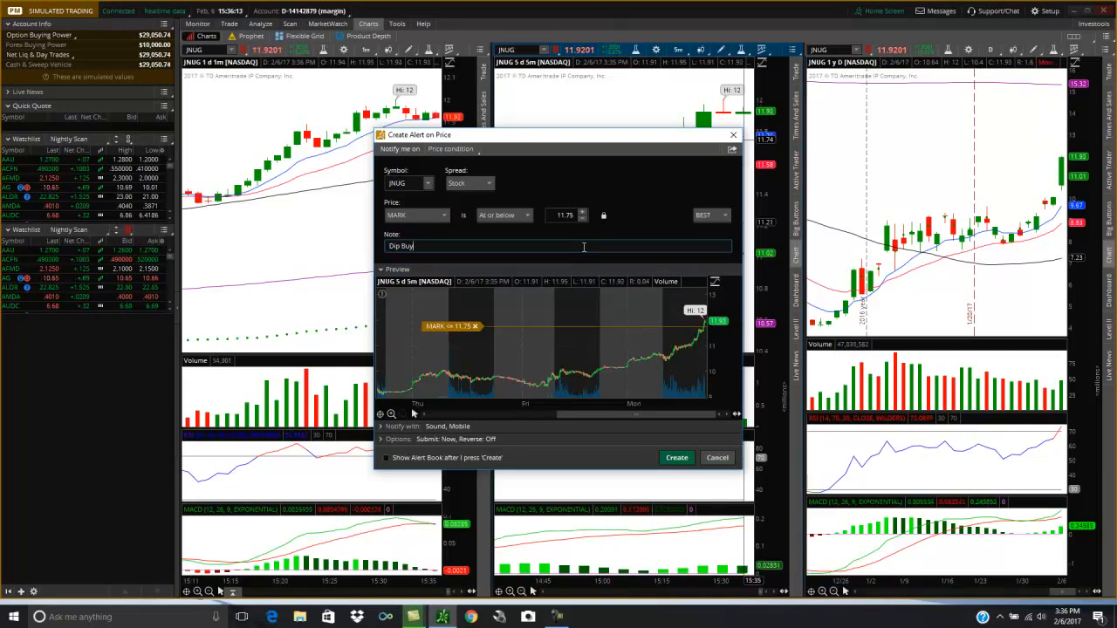
mouse_move(434, 171)
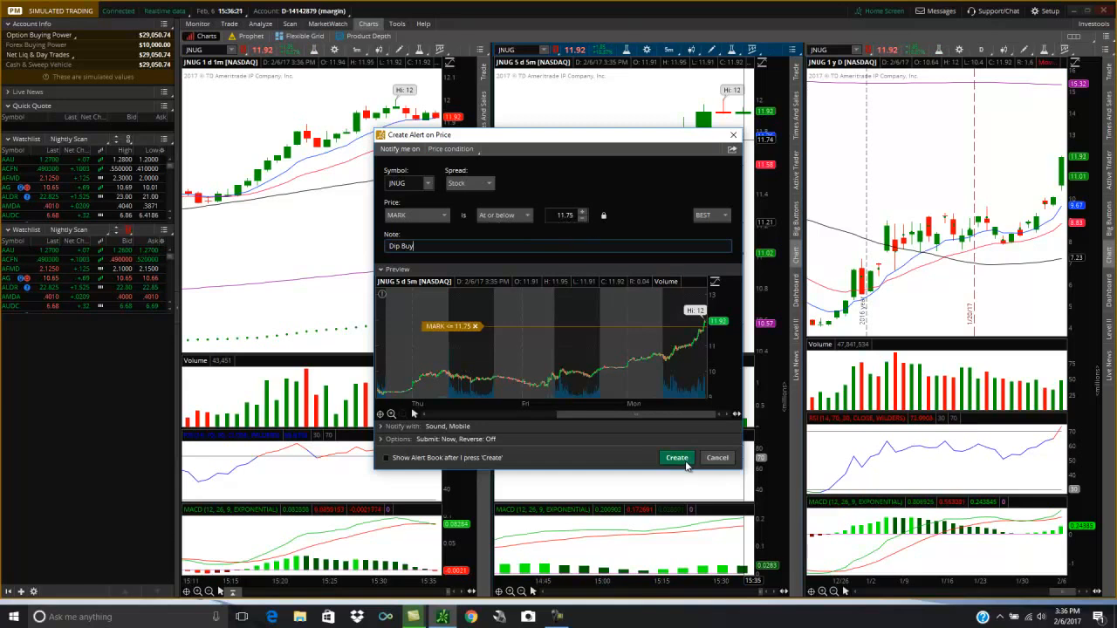
click(677, 457)
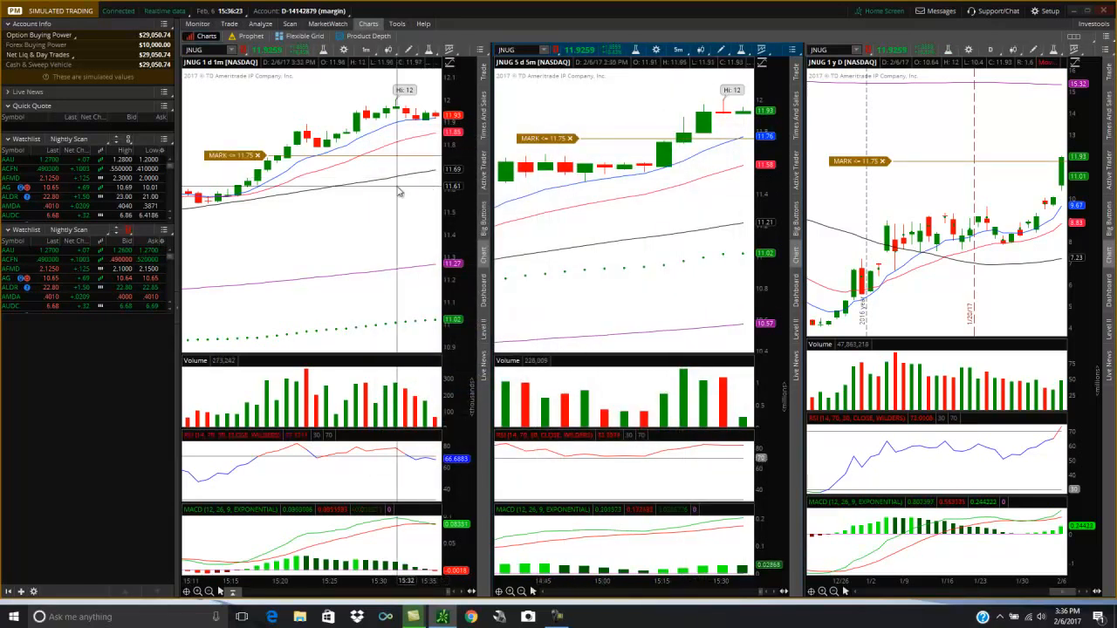
mouse_move(677, 160)
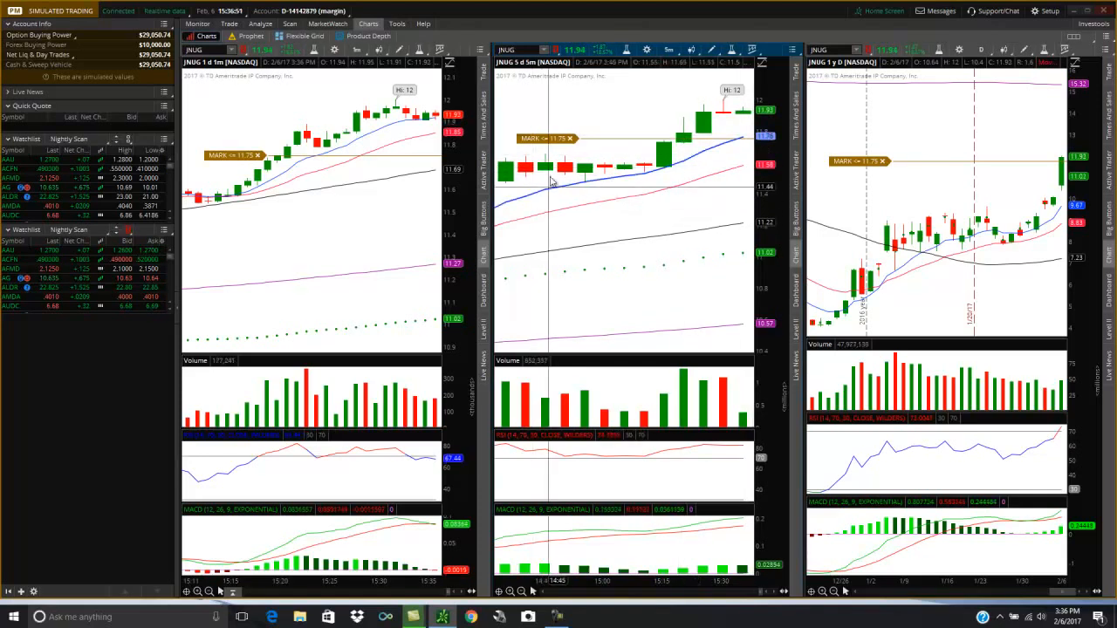
mouse_move(690, 105)
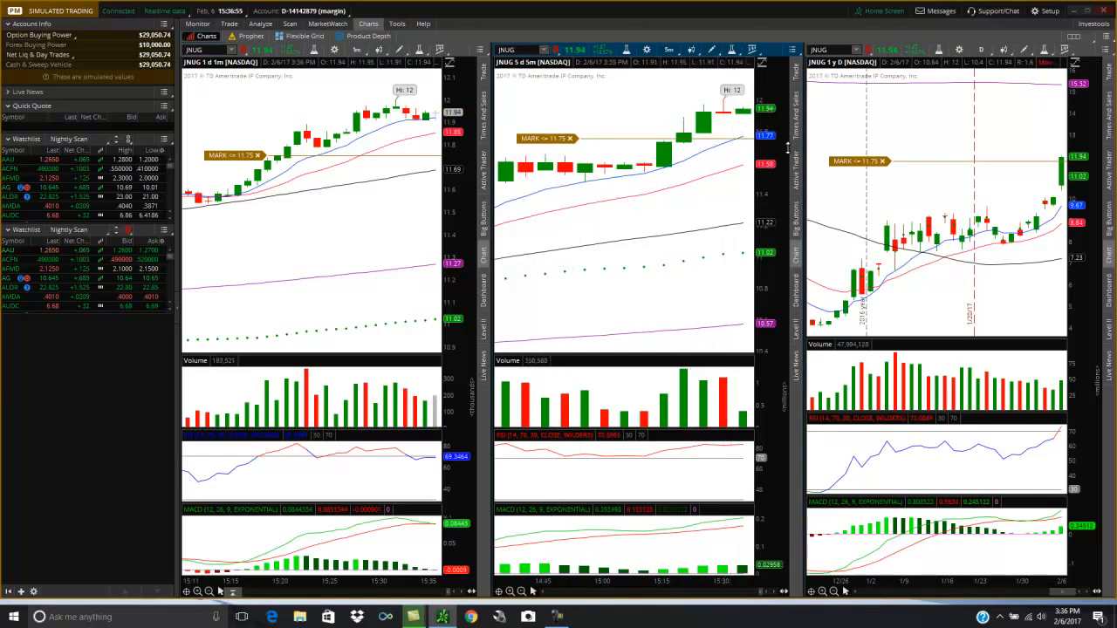
mouse_move(957, 206)
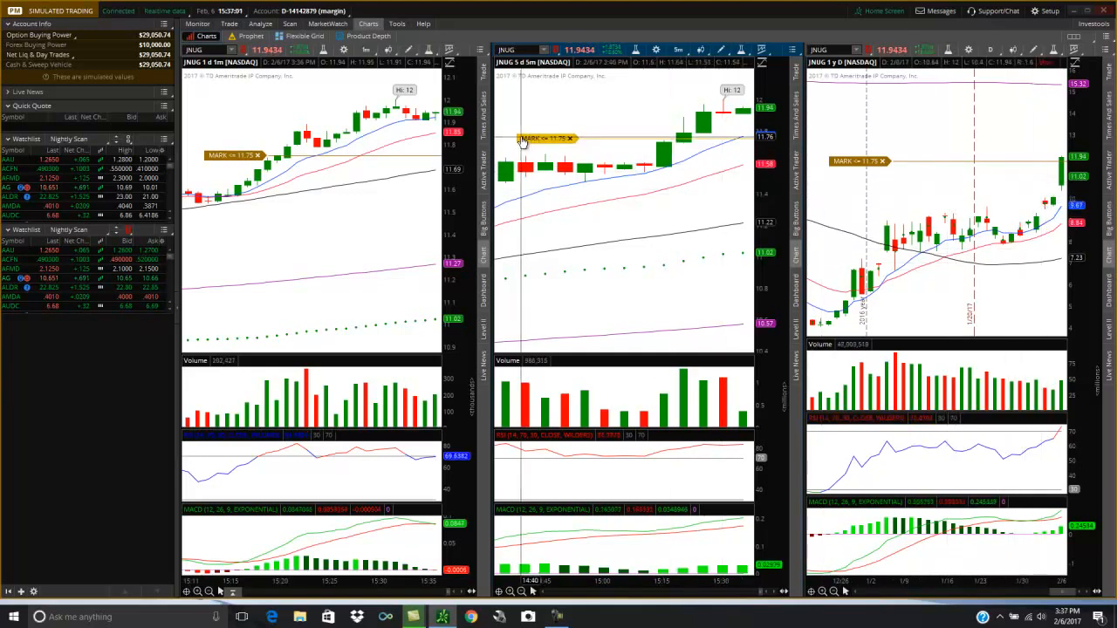
click(328, 24)
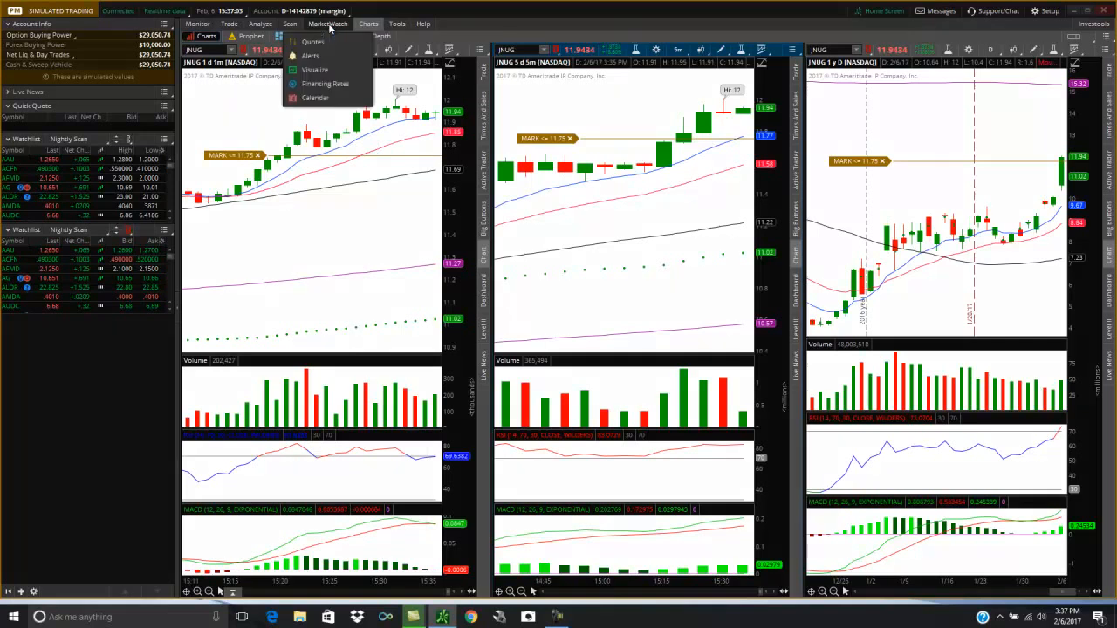
Cancel the Dip Buy JNUG alert in MarketWatch Alerts and return to the charts
click(310, 56)
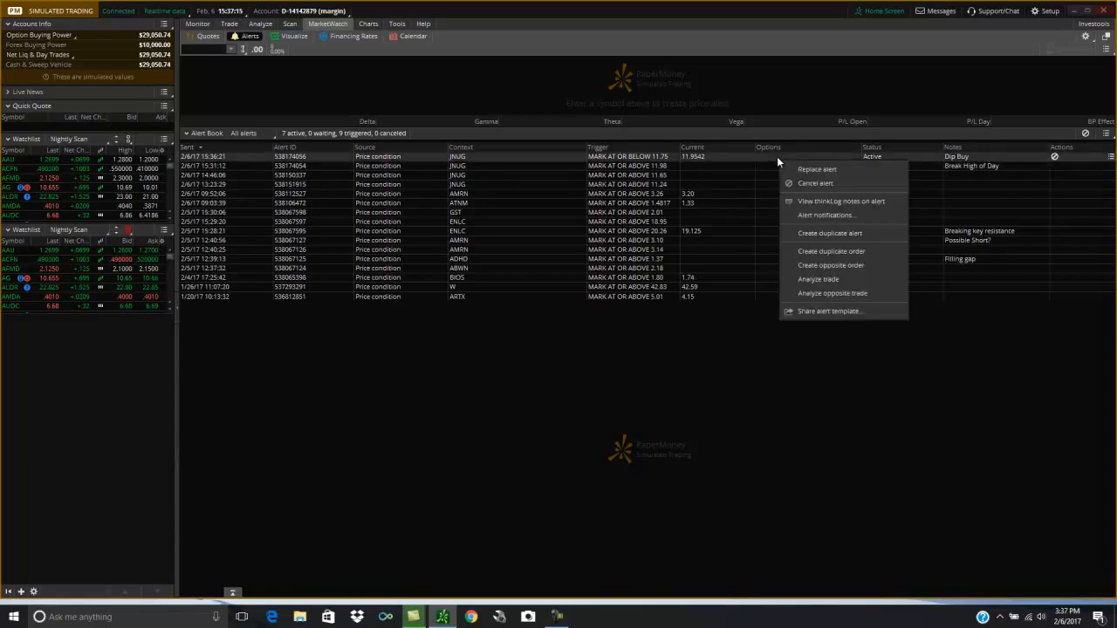
click(815, 183)
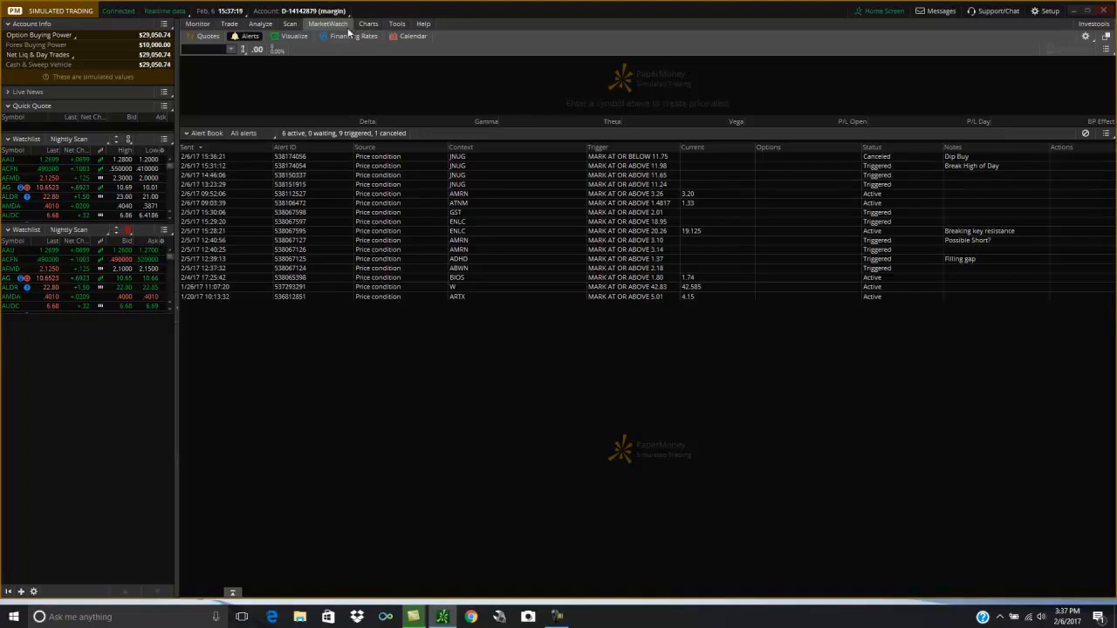
click(366, 24)
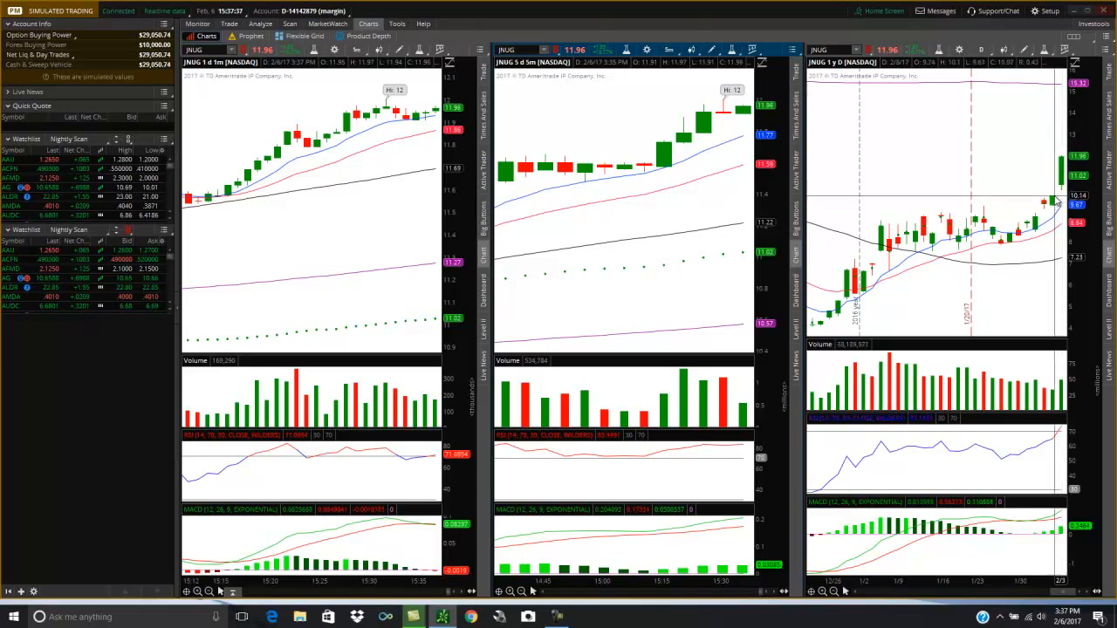
Create a JNUG mark at-or-above 10.14 alert from the daily chart, noted 'Pullback on the Daily'
right_click(1056, 206)
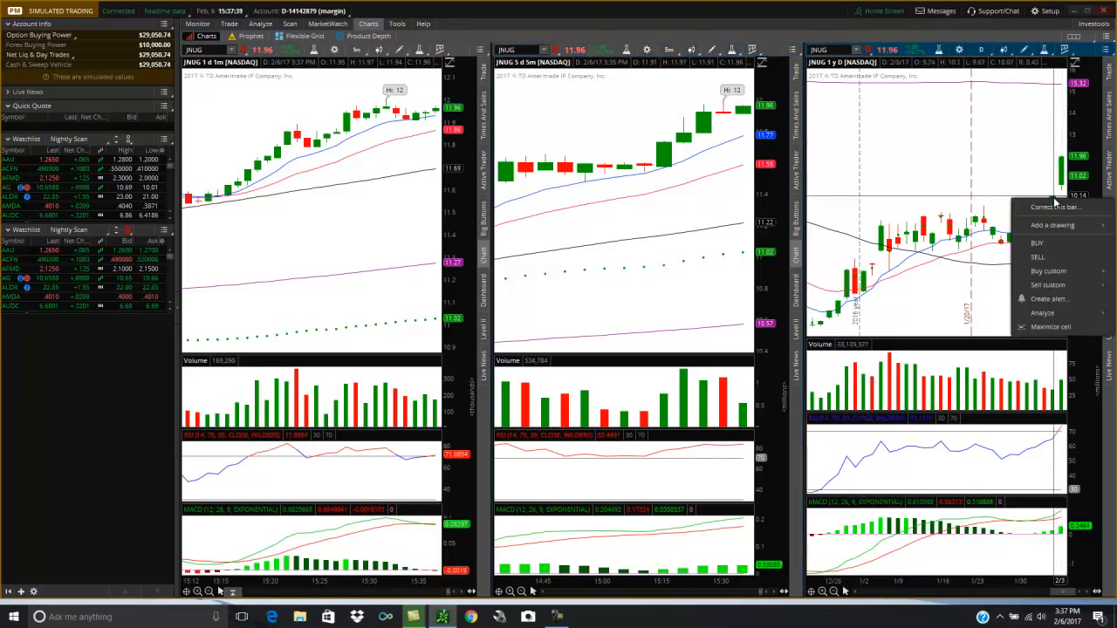
click(1049, 298)
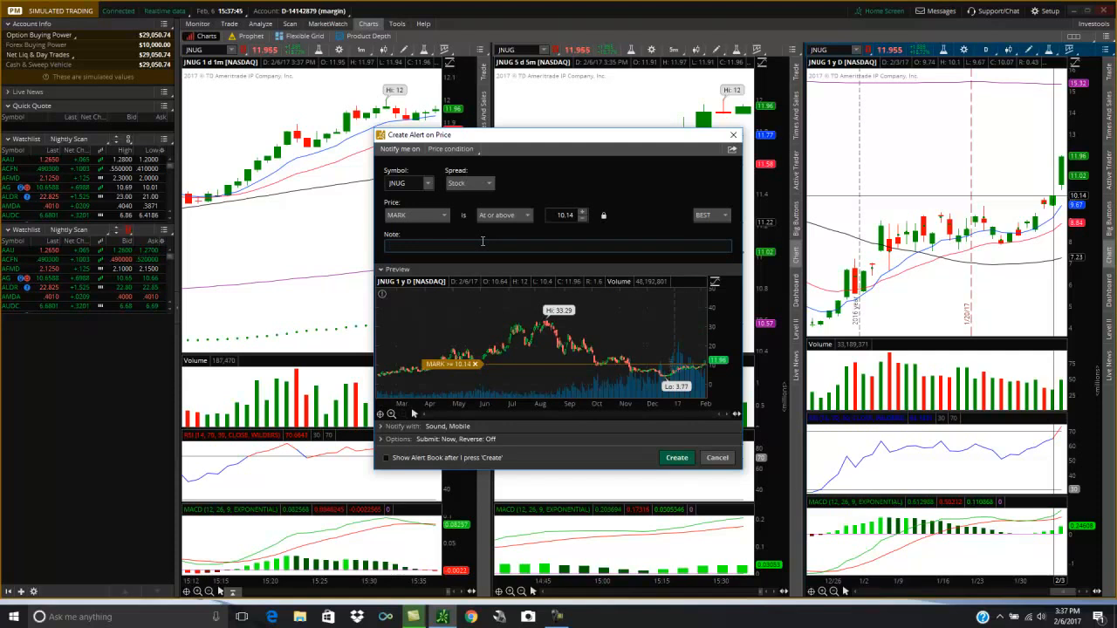
text(Pullback on the)
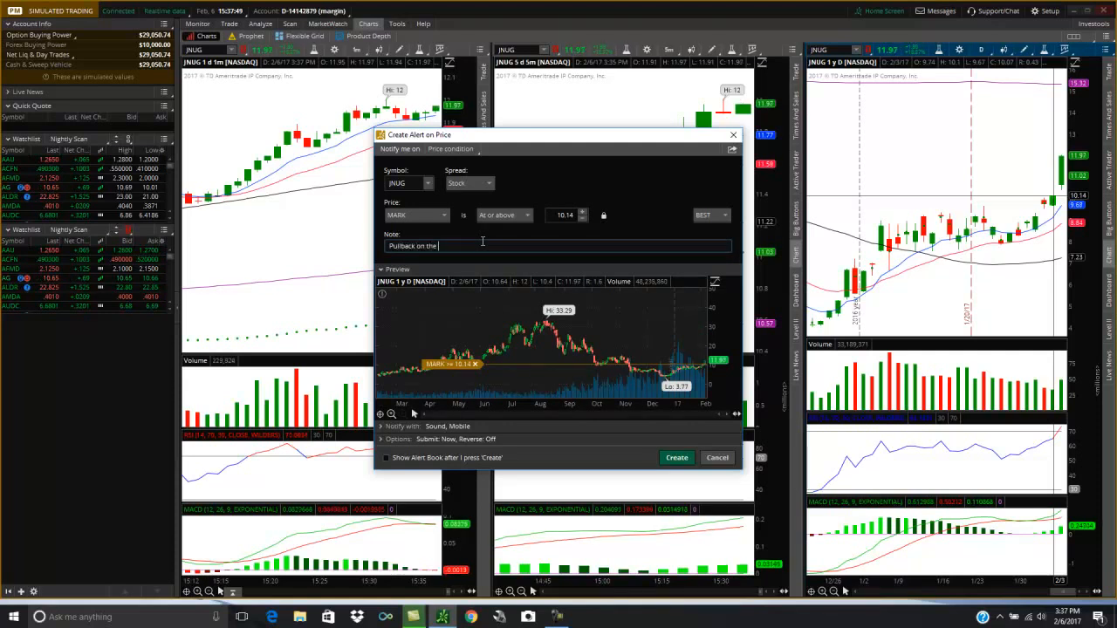
text(Daily)
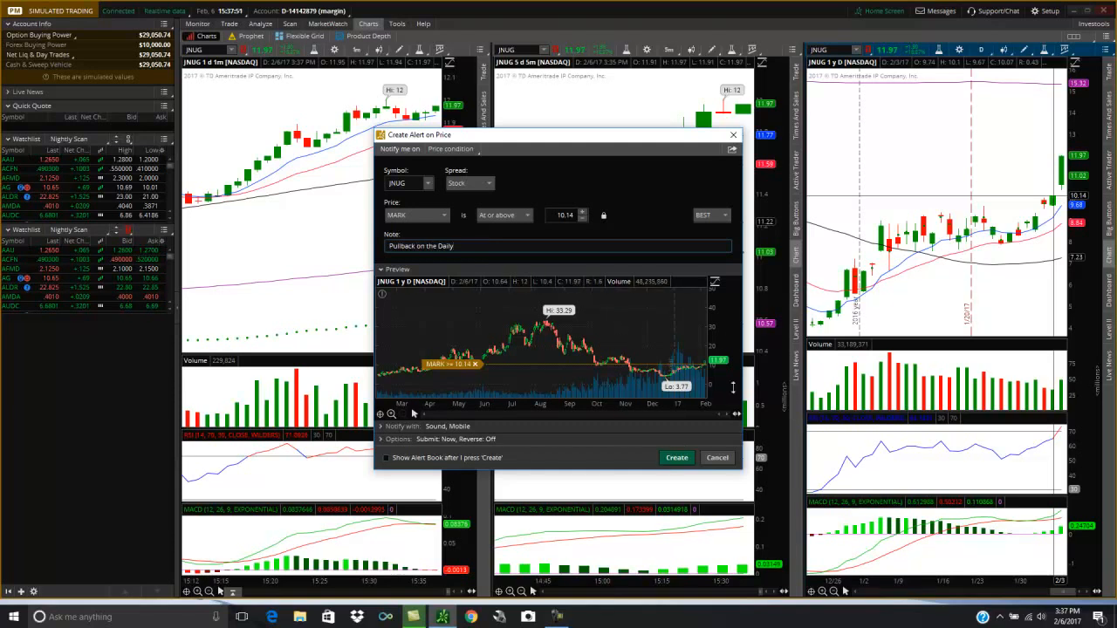
click(677, 458)
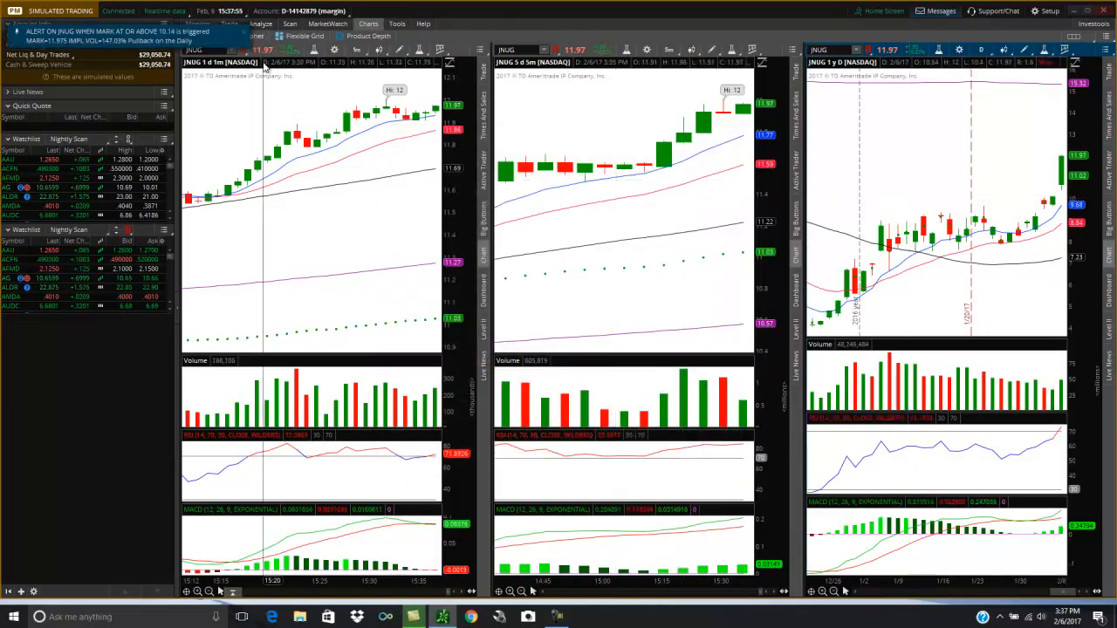
mouse_move(963, 118)
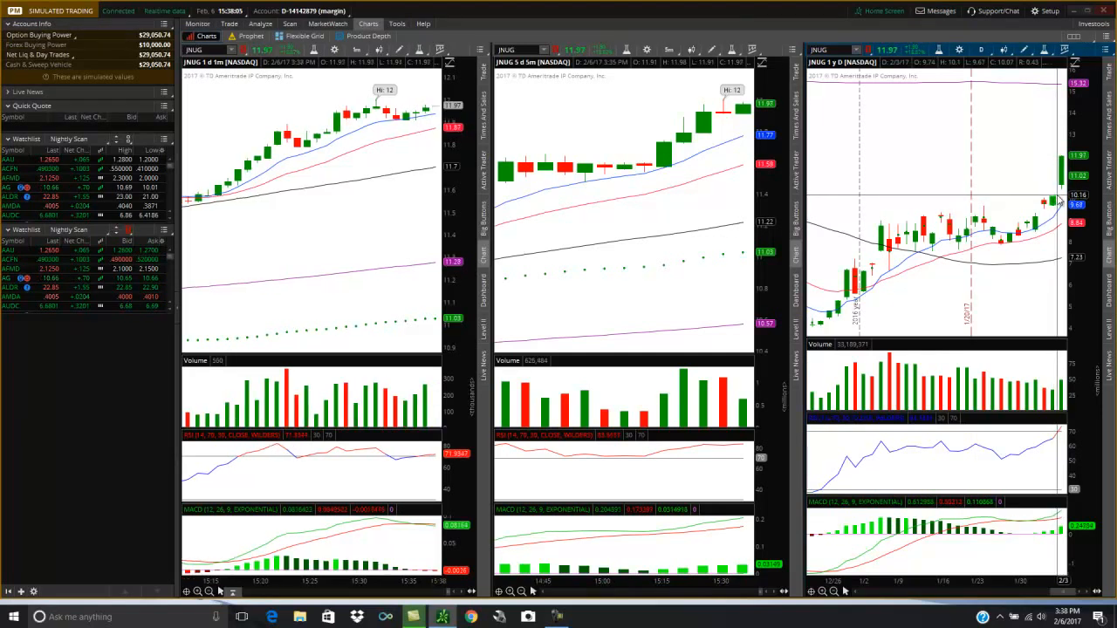
right_click(1048, 206)
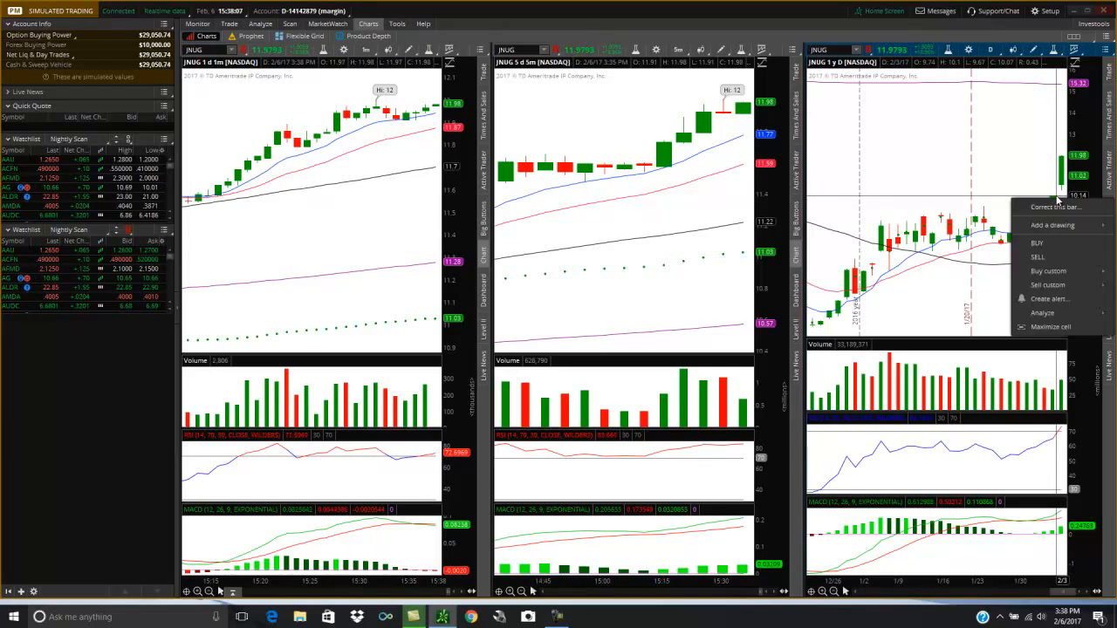
Create a JNUG mark at-or-below 10.14 alert from the daily chart, noted 'Pullback on the daily'
click(1051, 298)
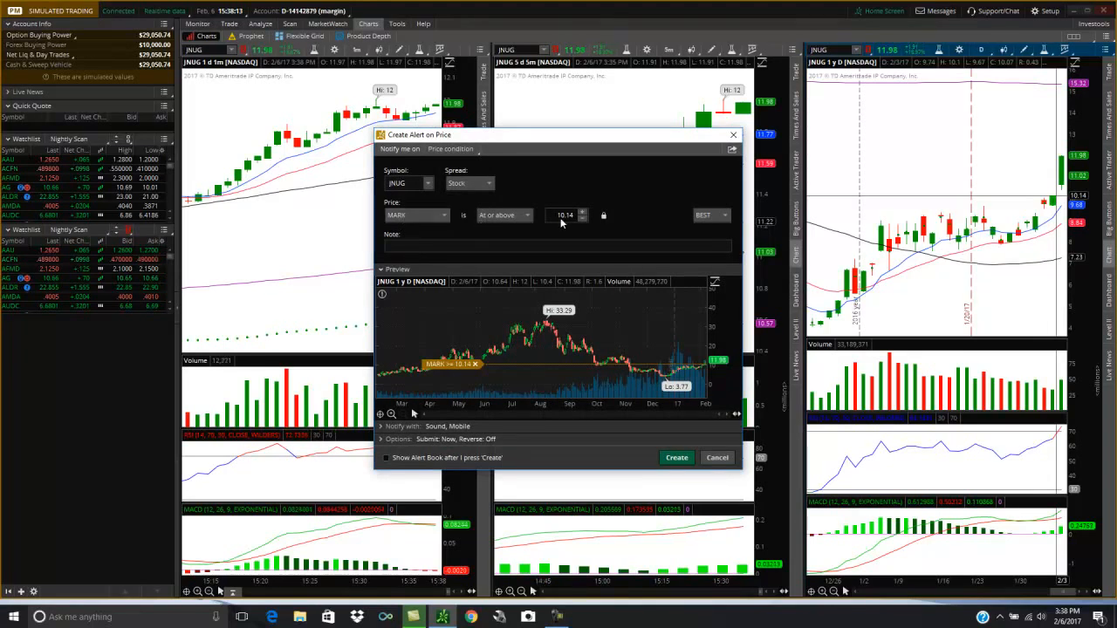
mouse_move(575, 224)
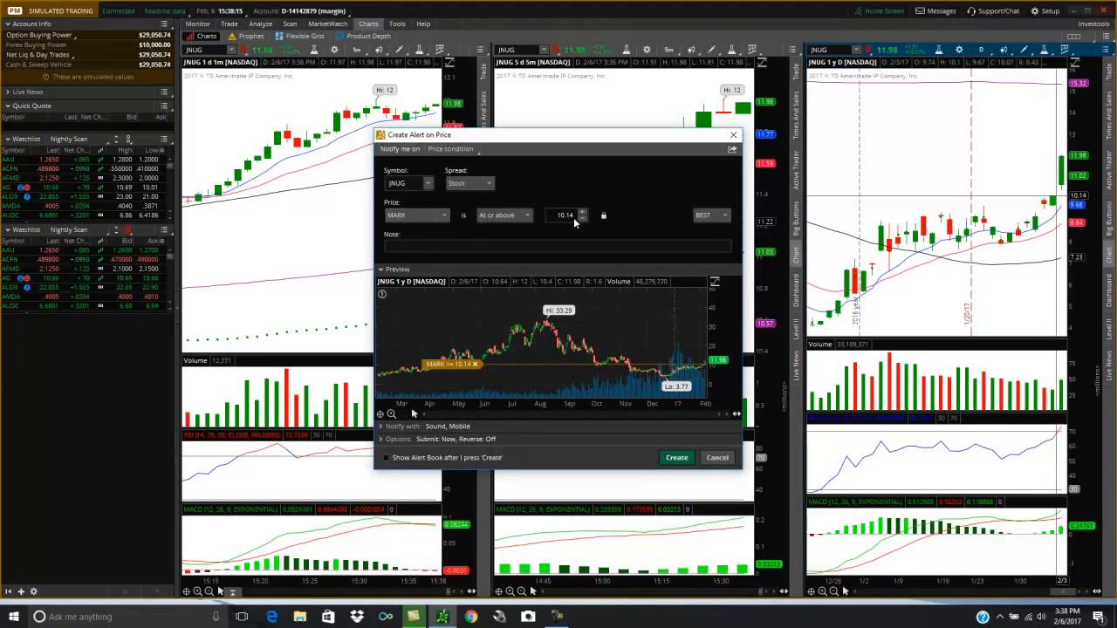
click(504, 215)
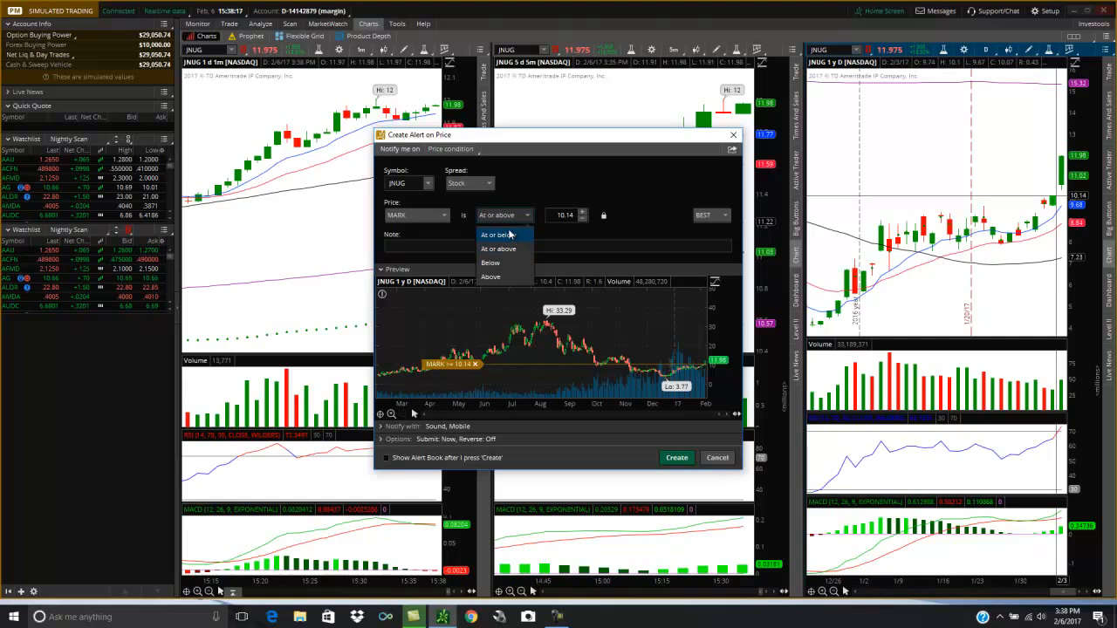
click(495, 234)
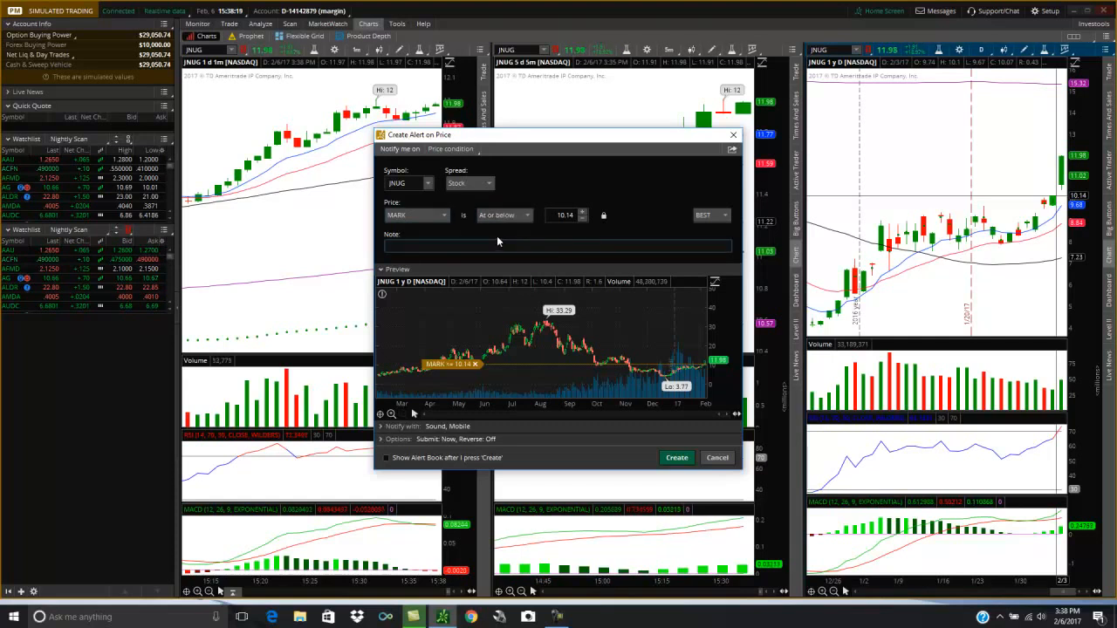
text(Pullback)
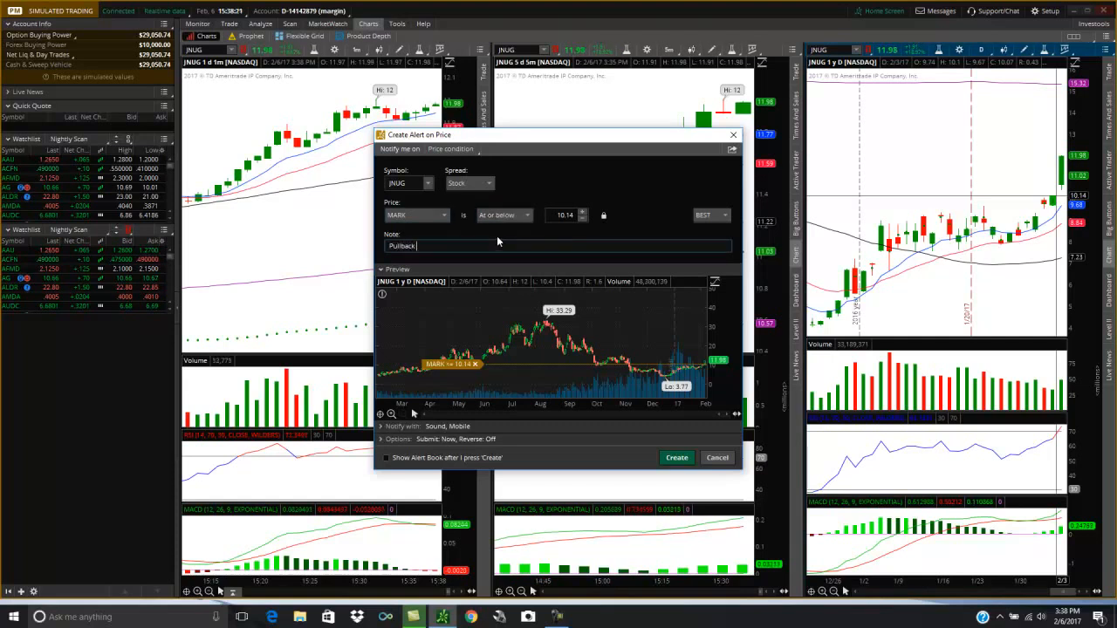
text(on the daily)
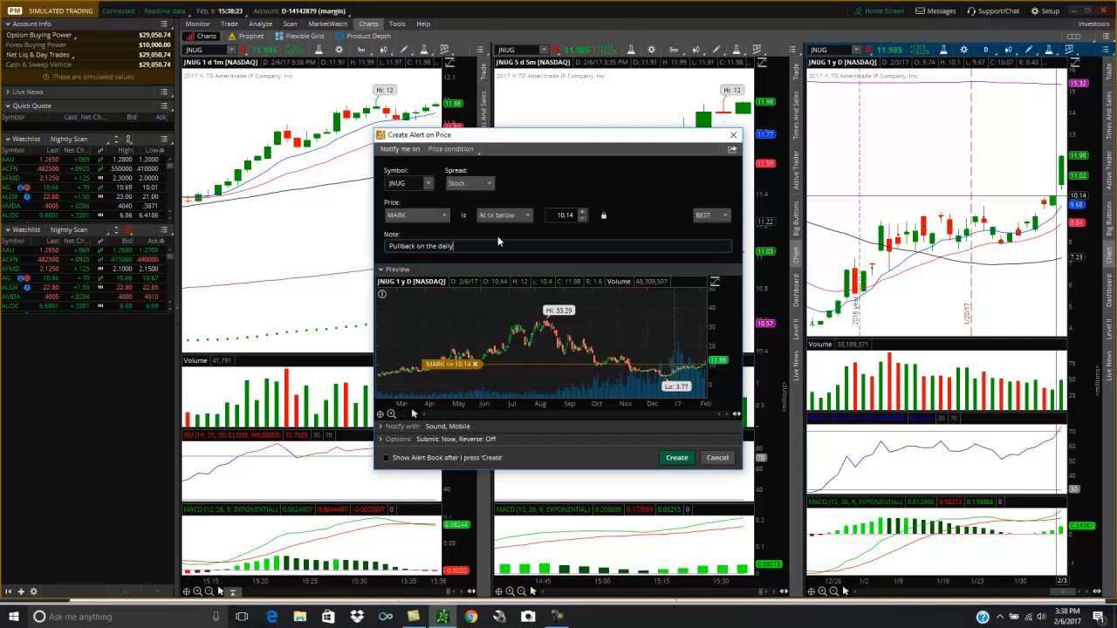
click(718, 457)
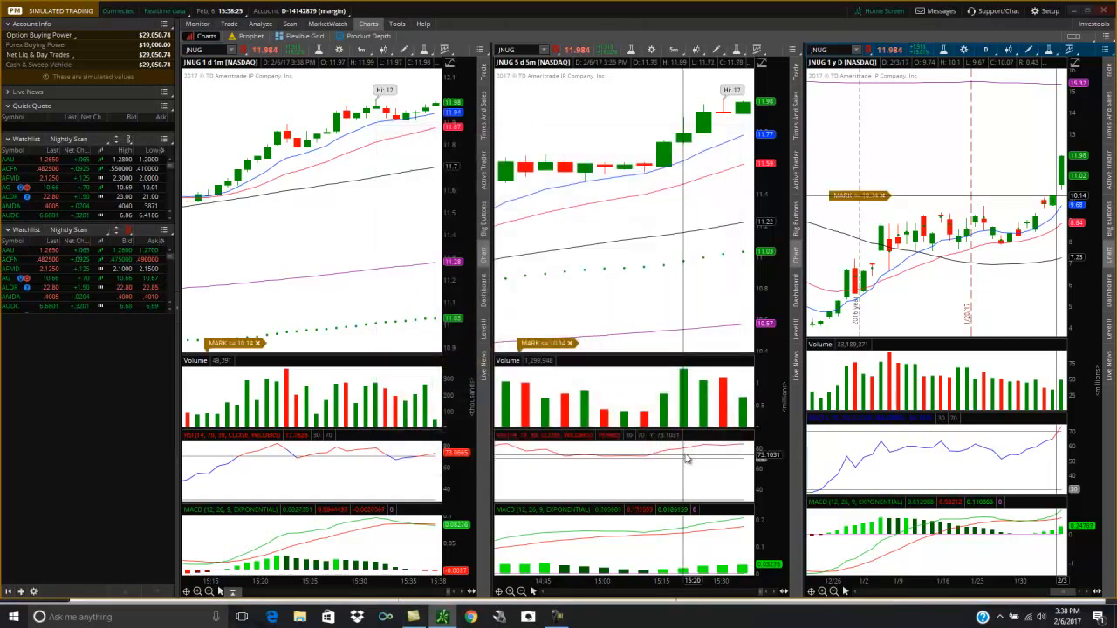
mouse_move(911, 248)
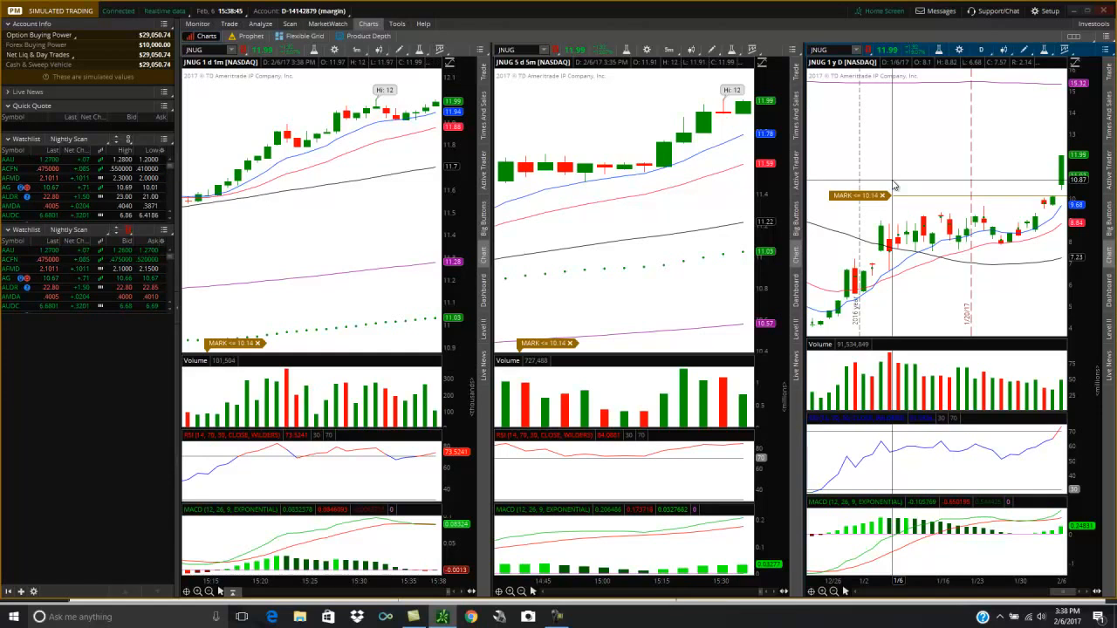
mouse_move(897, 183)
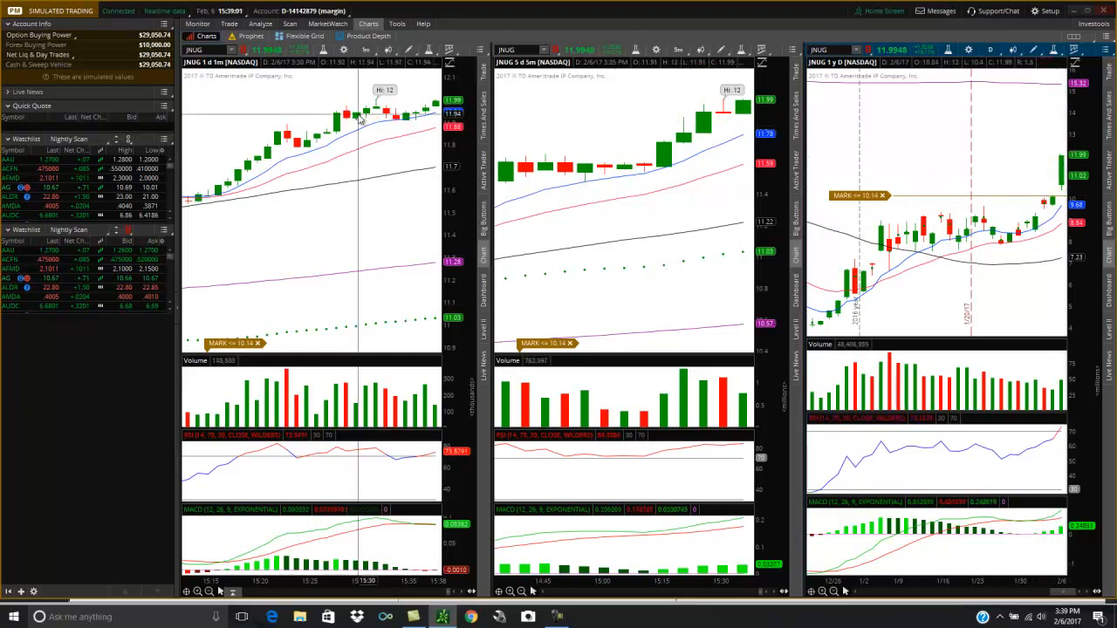
mouse_move(621, 165)
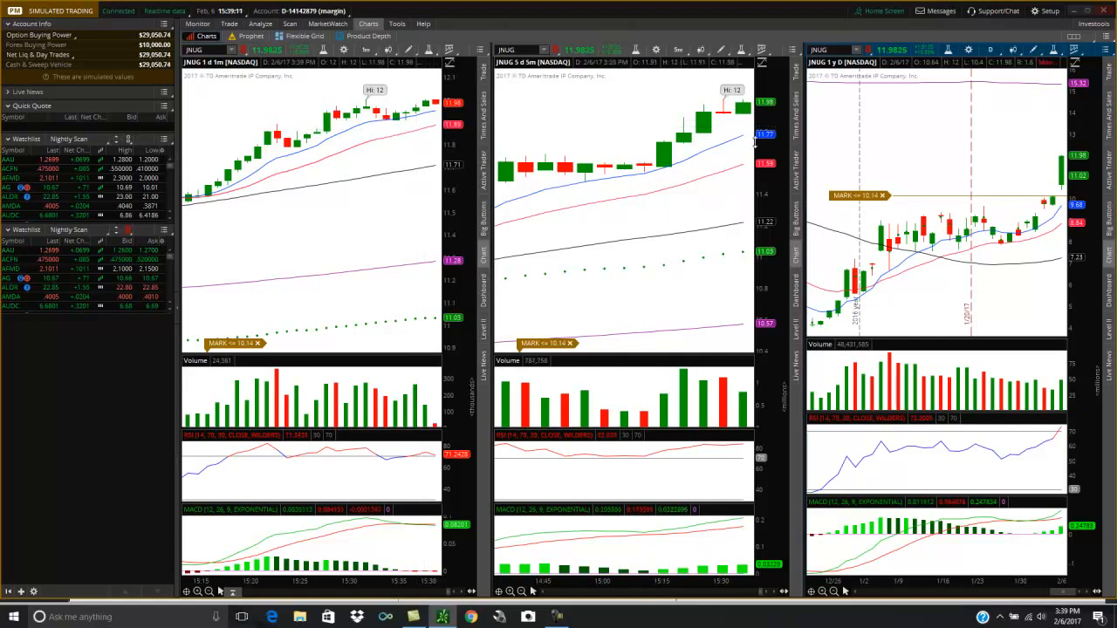
mouse_move(736, 136)
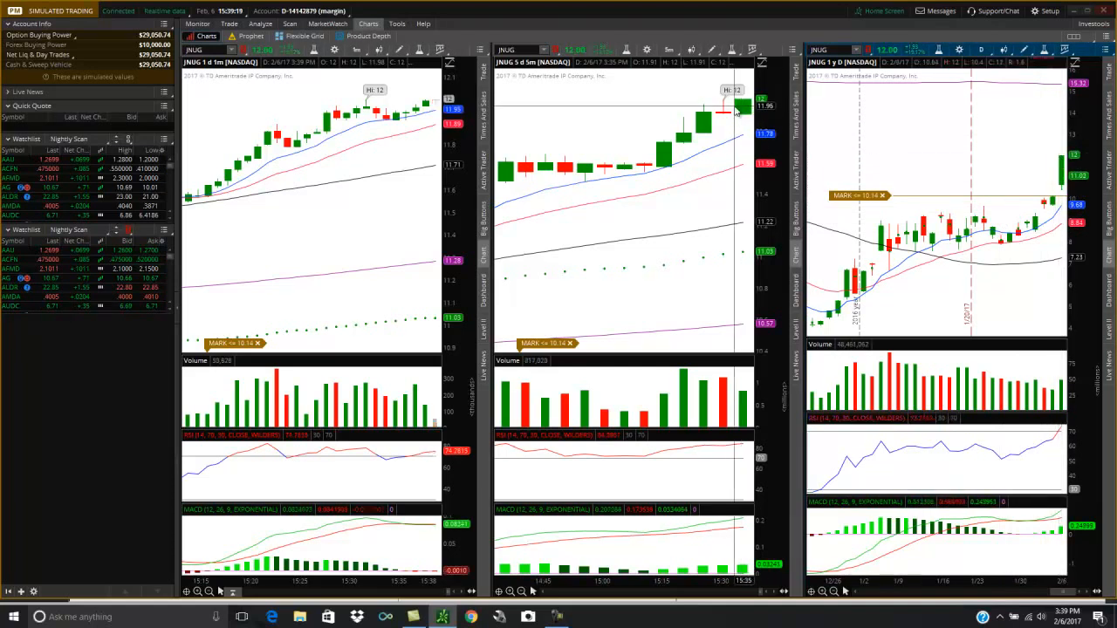
mouse_move(604, 147)
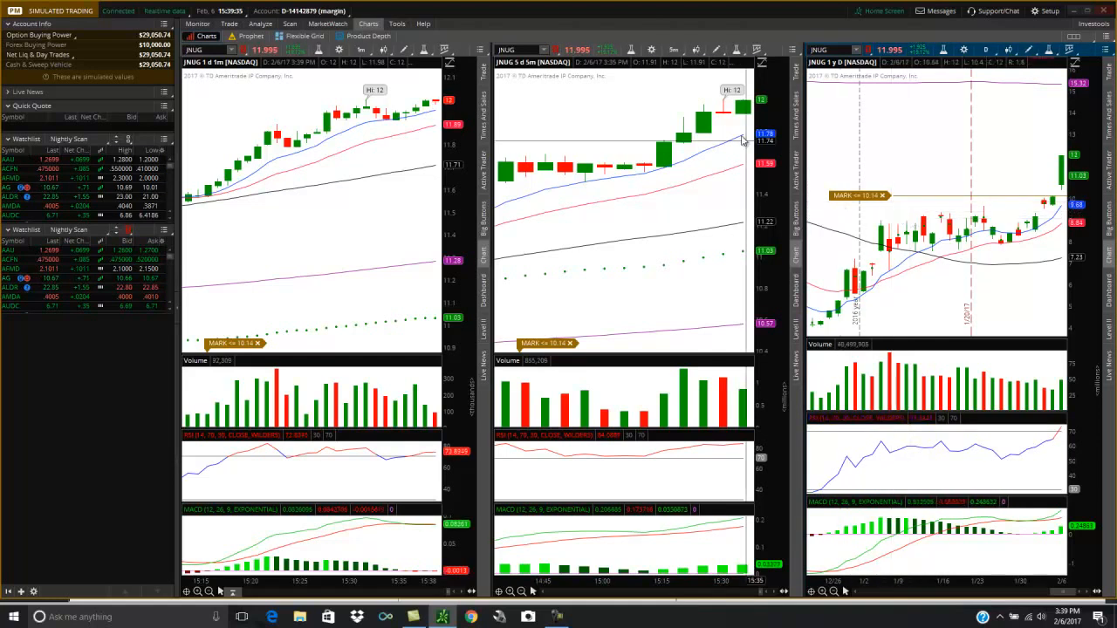
Show the MarketWatch dropdown with its alerts list option
click(328, 24)
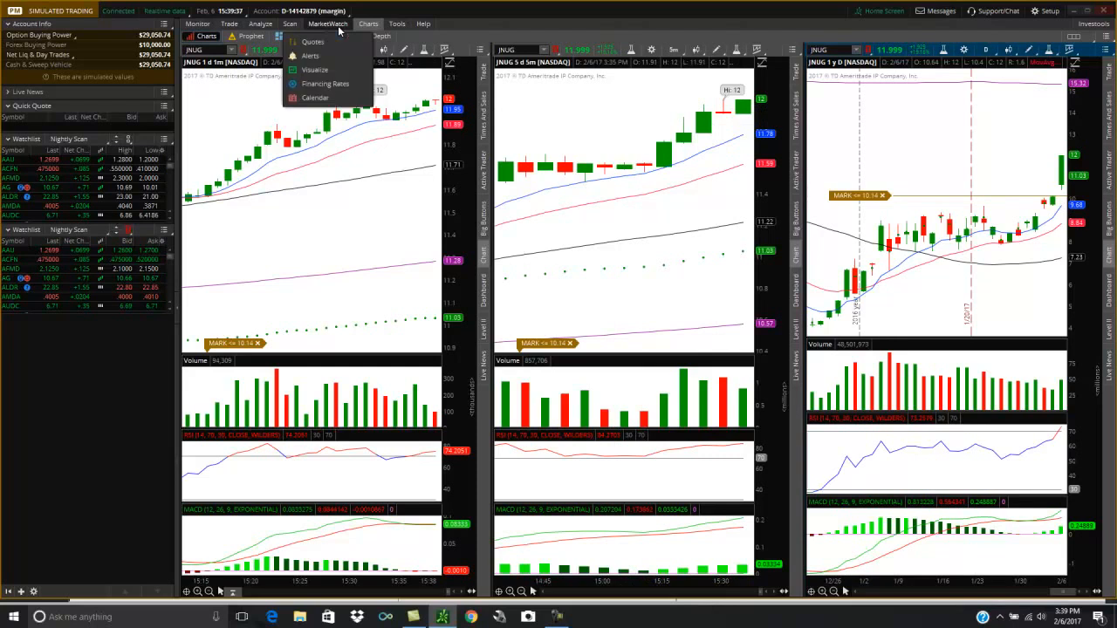
click(311, 55)
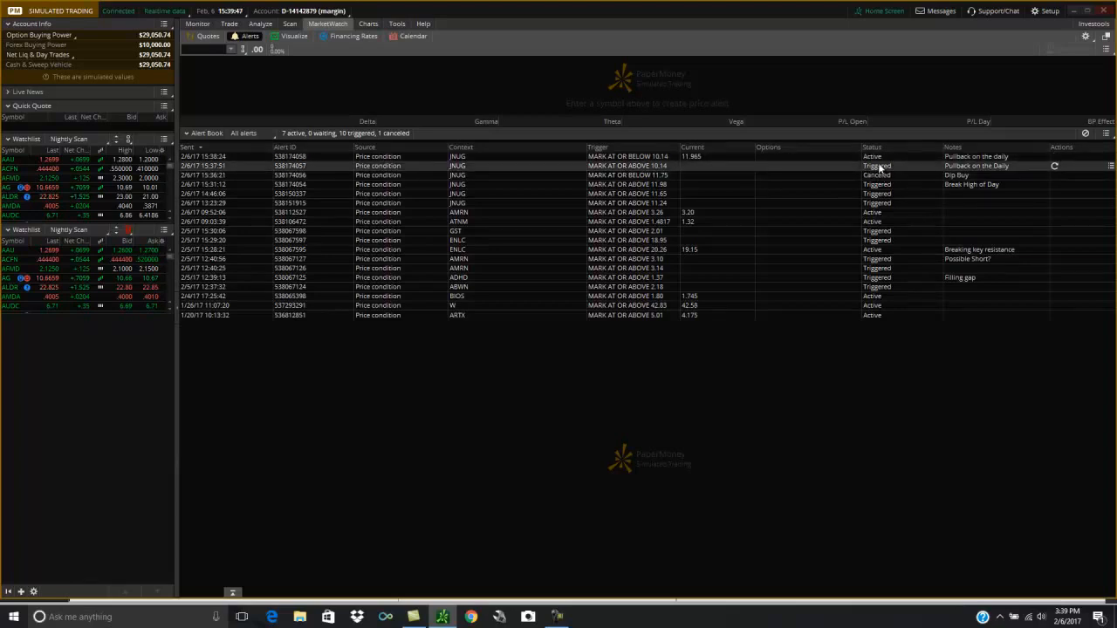
click(366, 24)
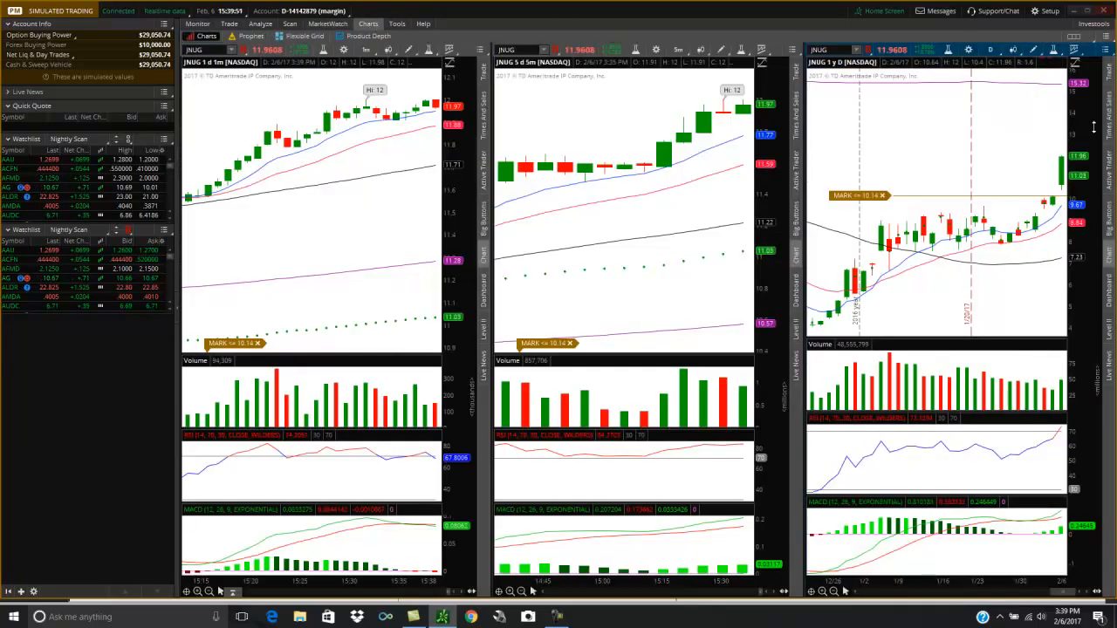
Check the application settings briefly, then bring up the 5-minute JNUG chart's action menu
click(1047, 10)
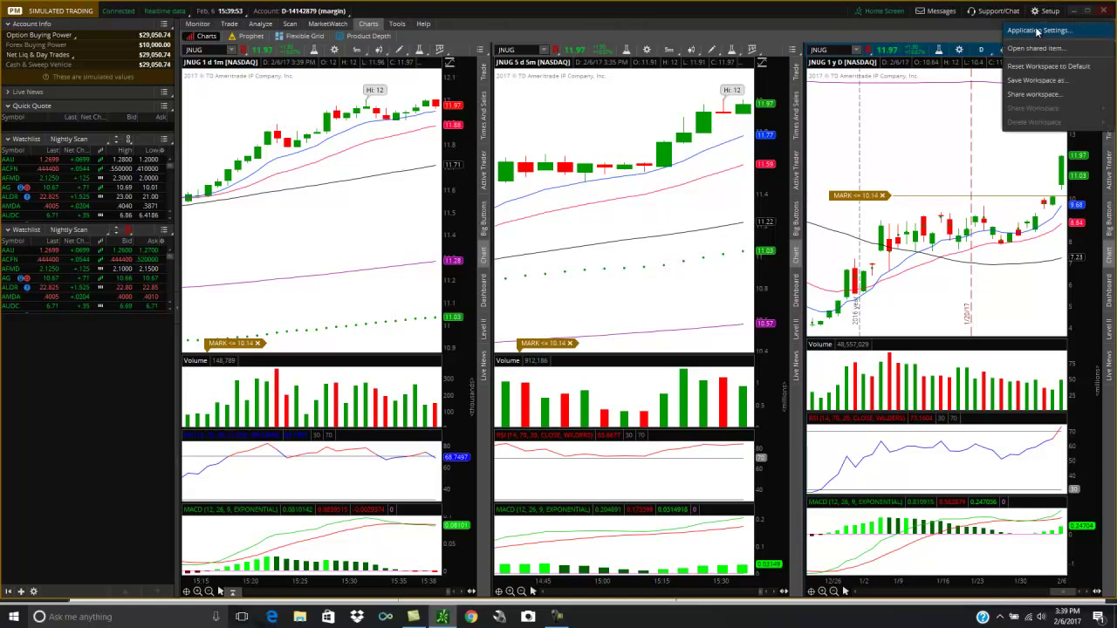
click(1036, 31)
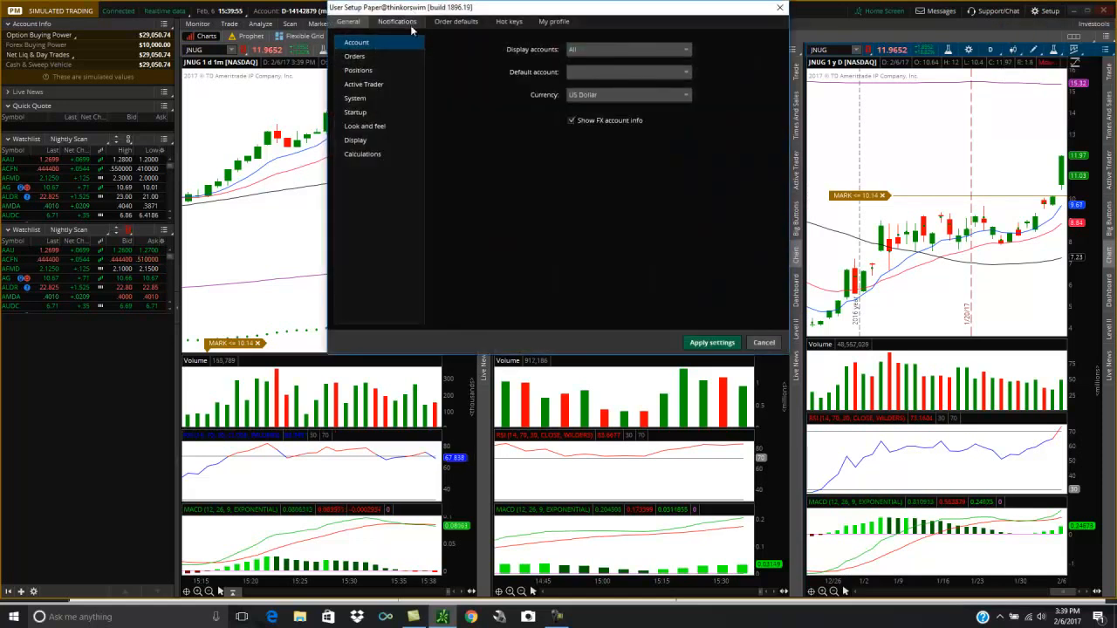
click(398, 21)
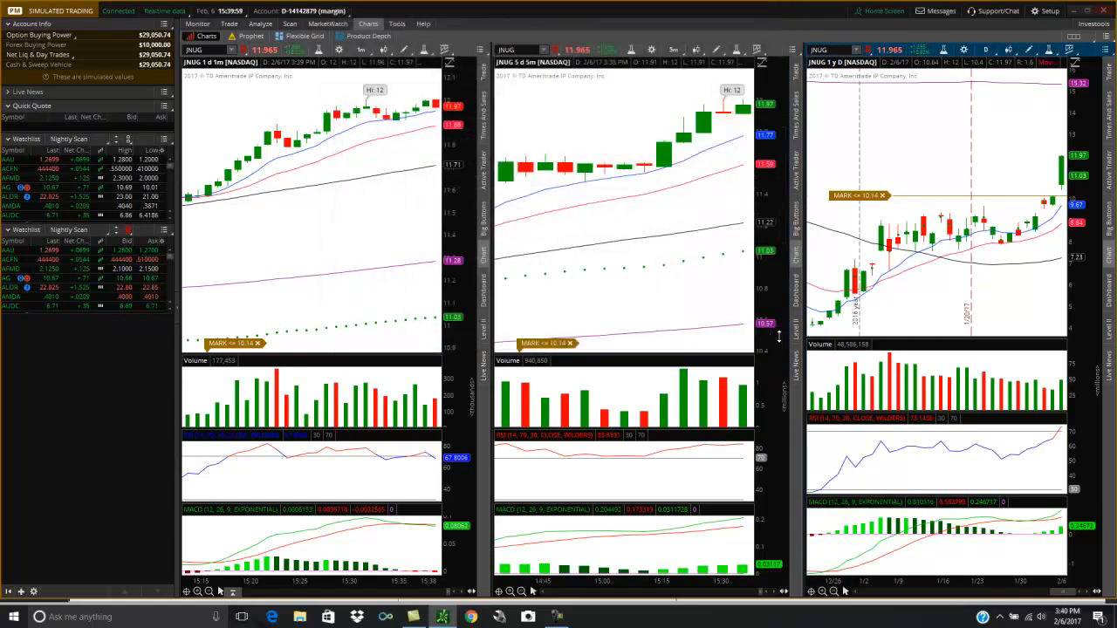
right_click(724, 139)
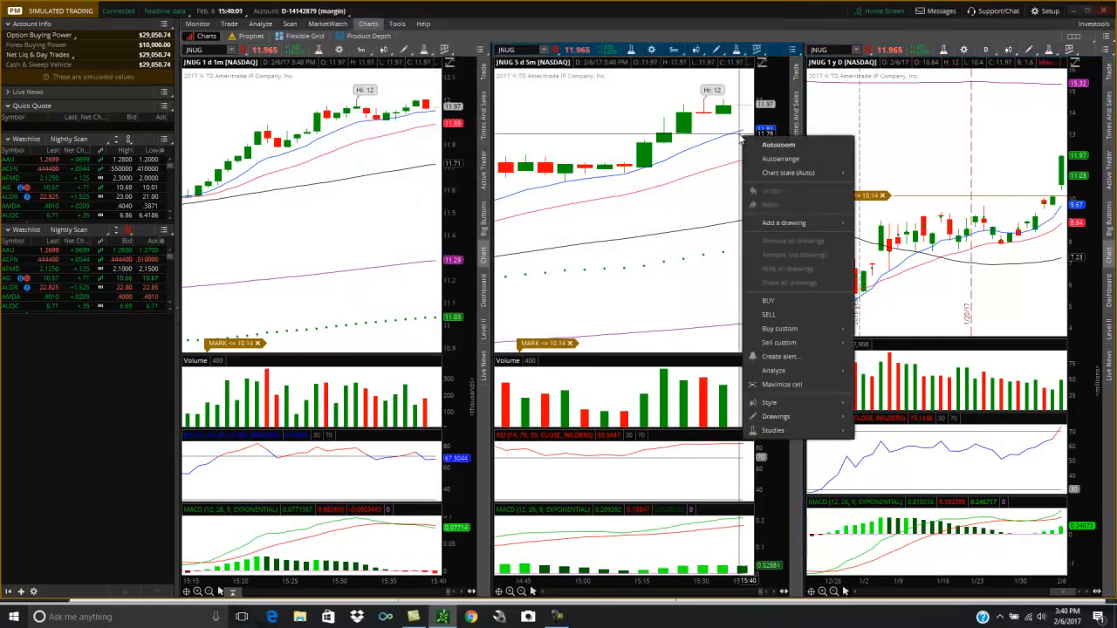
mouse_move(780, 159)
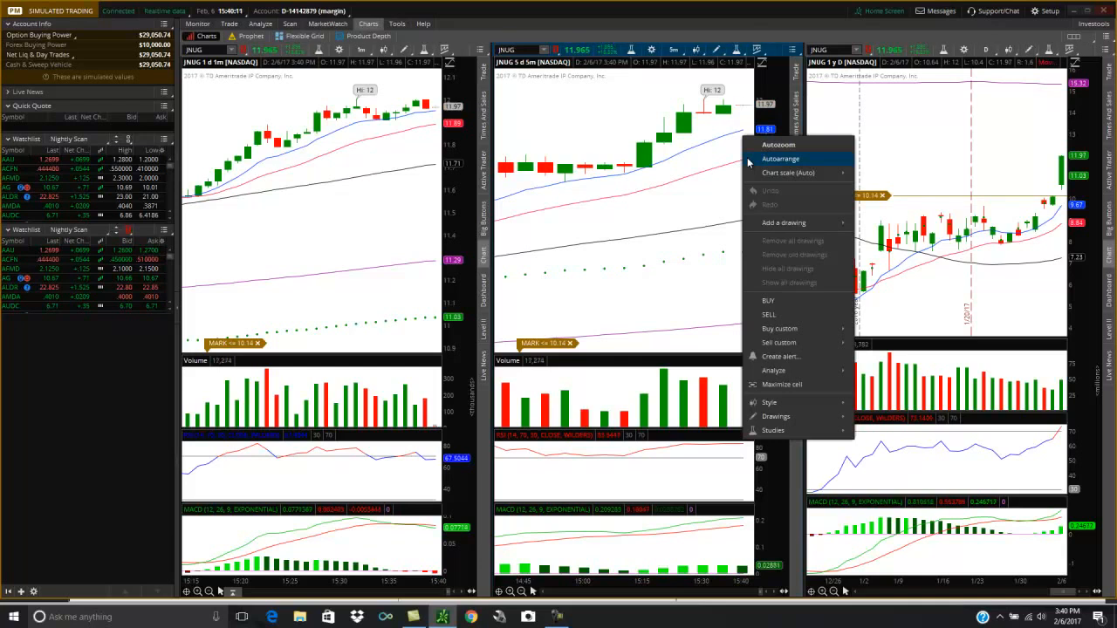
click(780, 356)
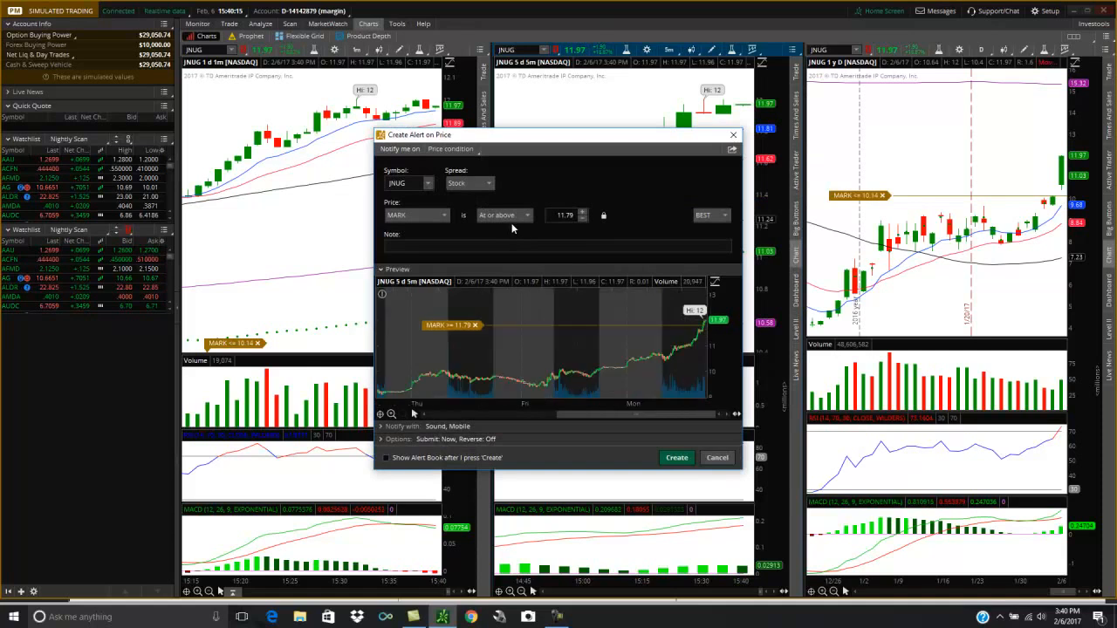
click(528, 217)
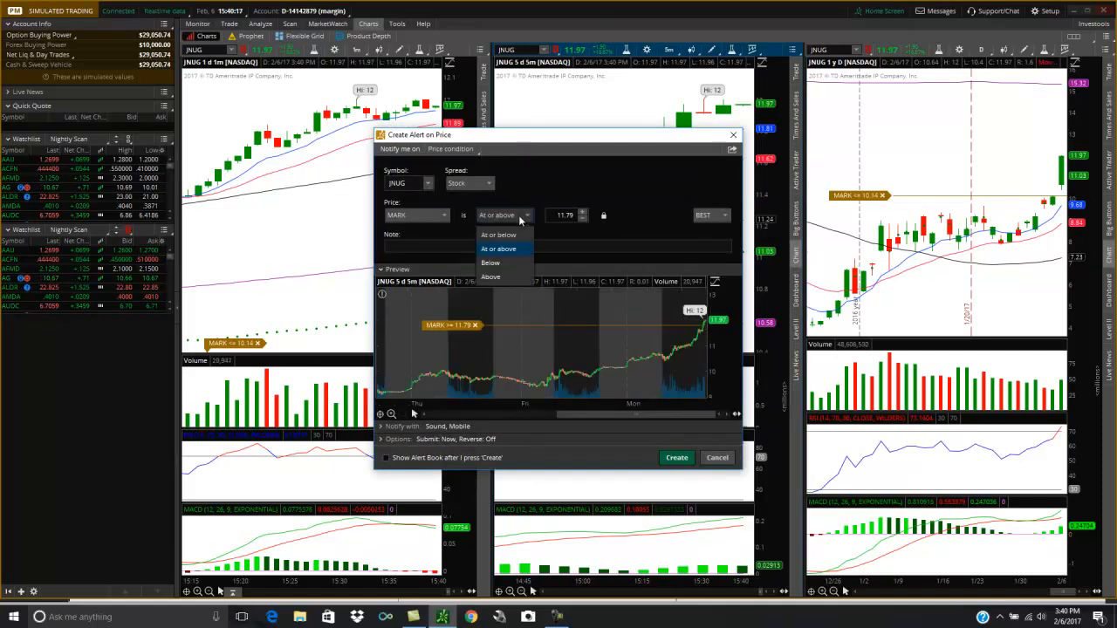
click(498, 234)
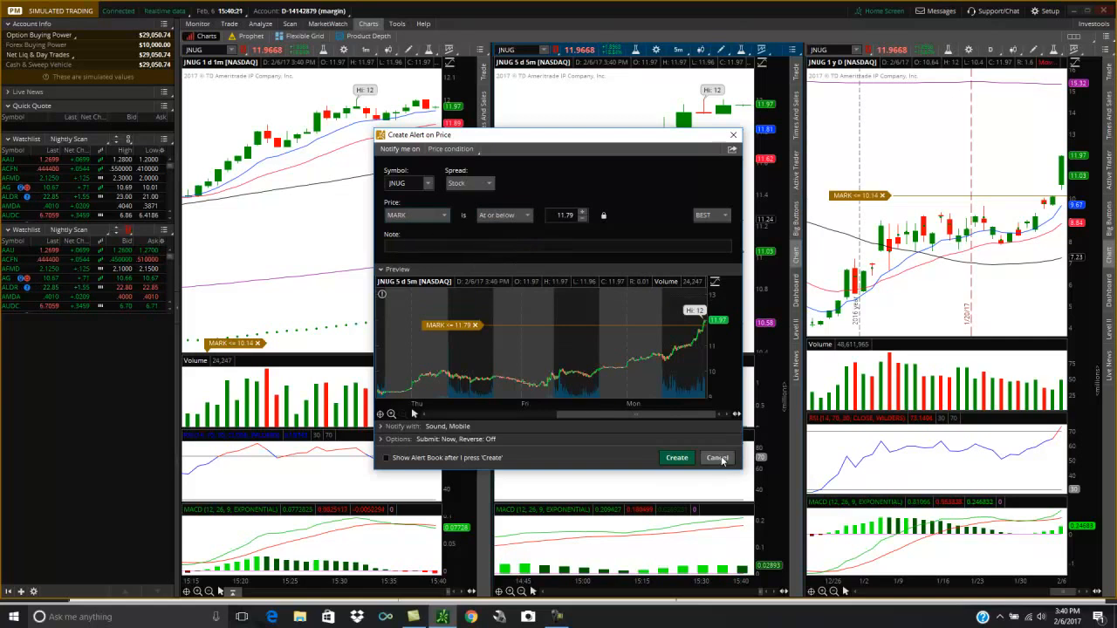
click(716, 457)
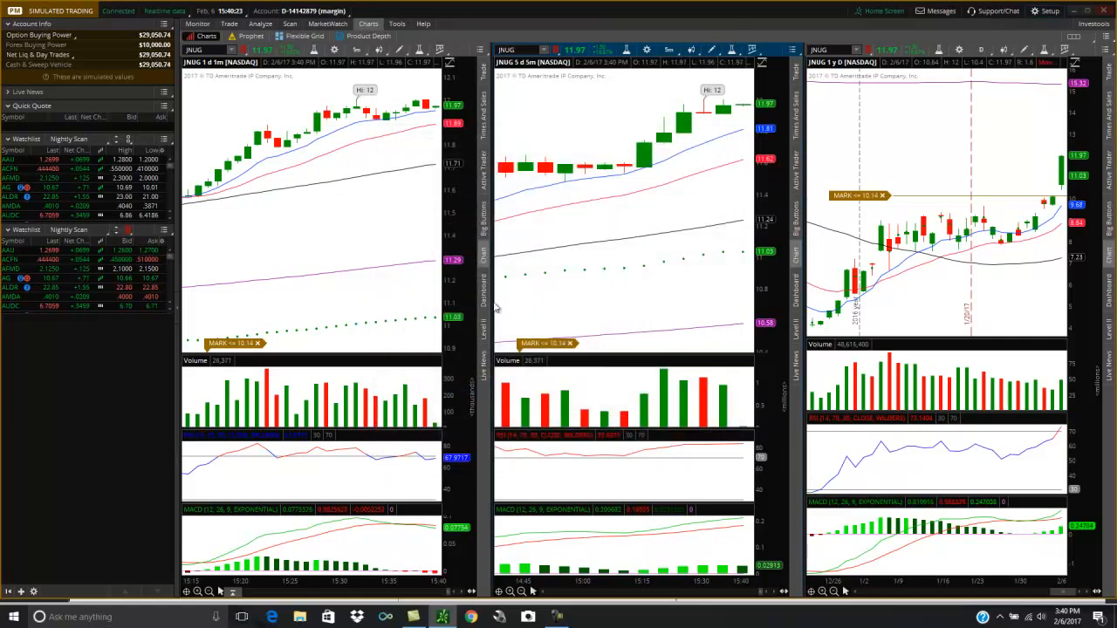